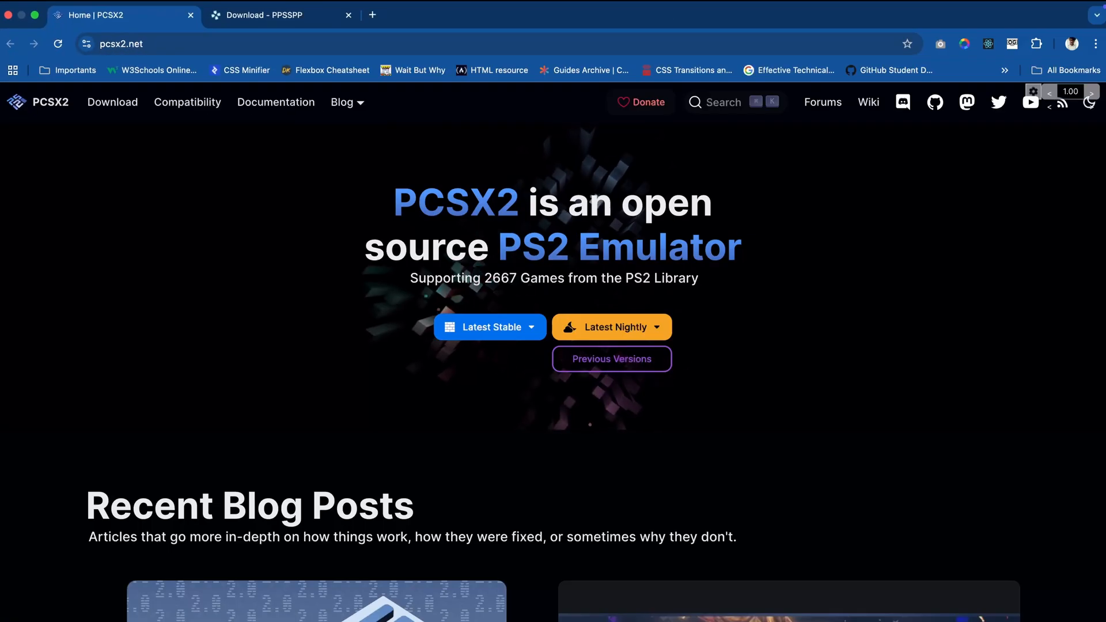
Download the macOS build of PCSX2 from pcsx2.net and the PPSSPP .dmg from ppsspp.org
scroll("down", 3)
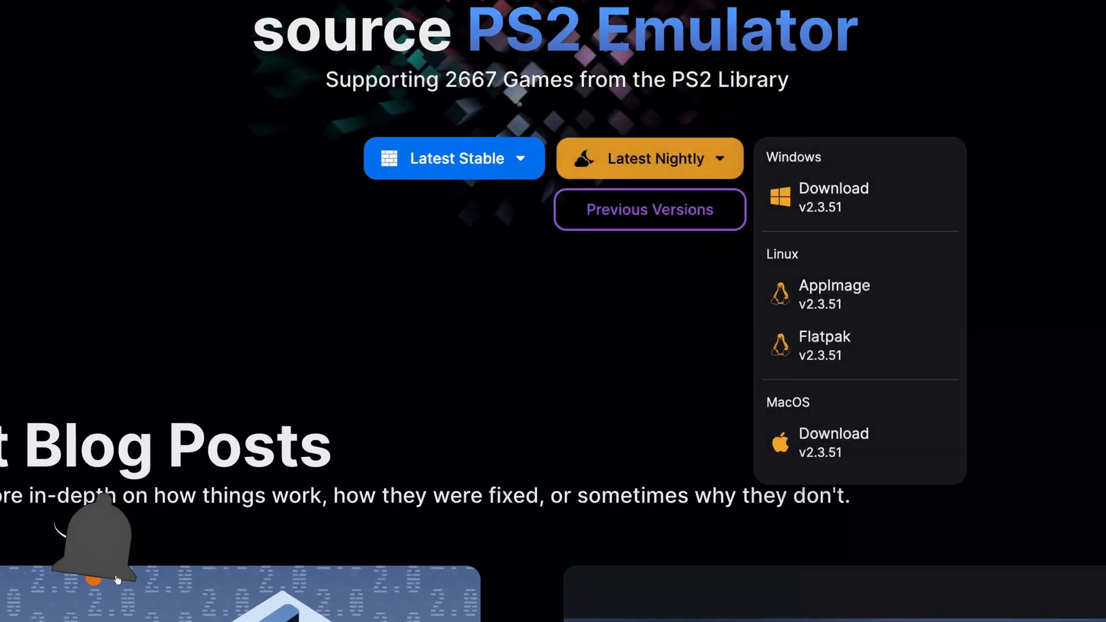
left_click(280, 15)
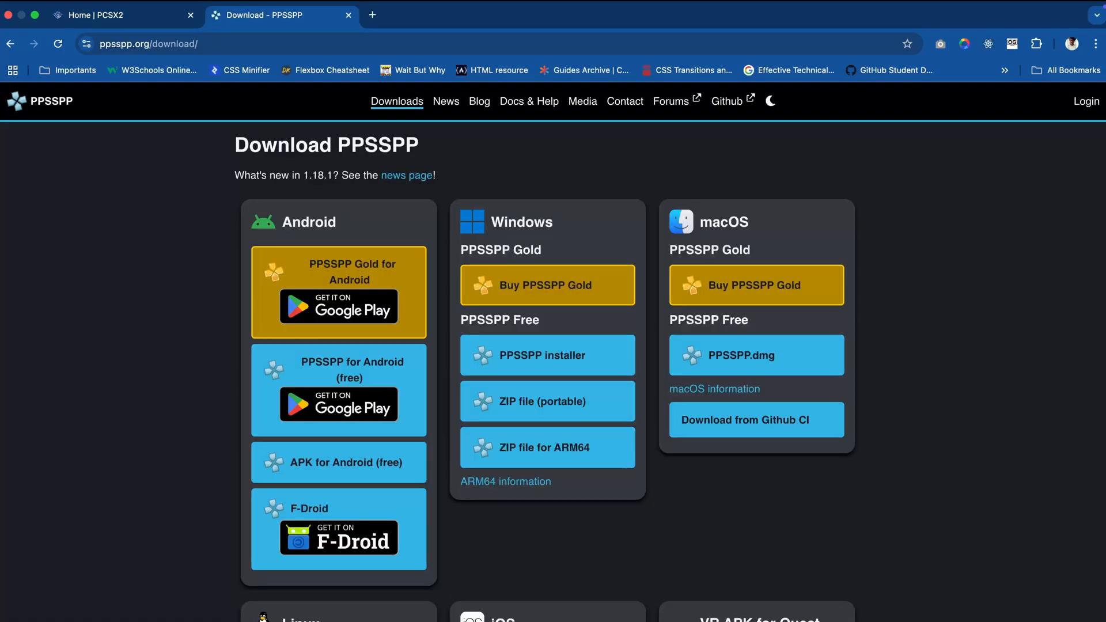
scroll("down", 3)
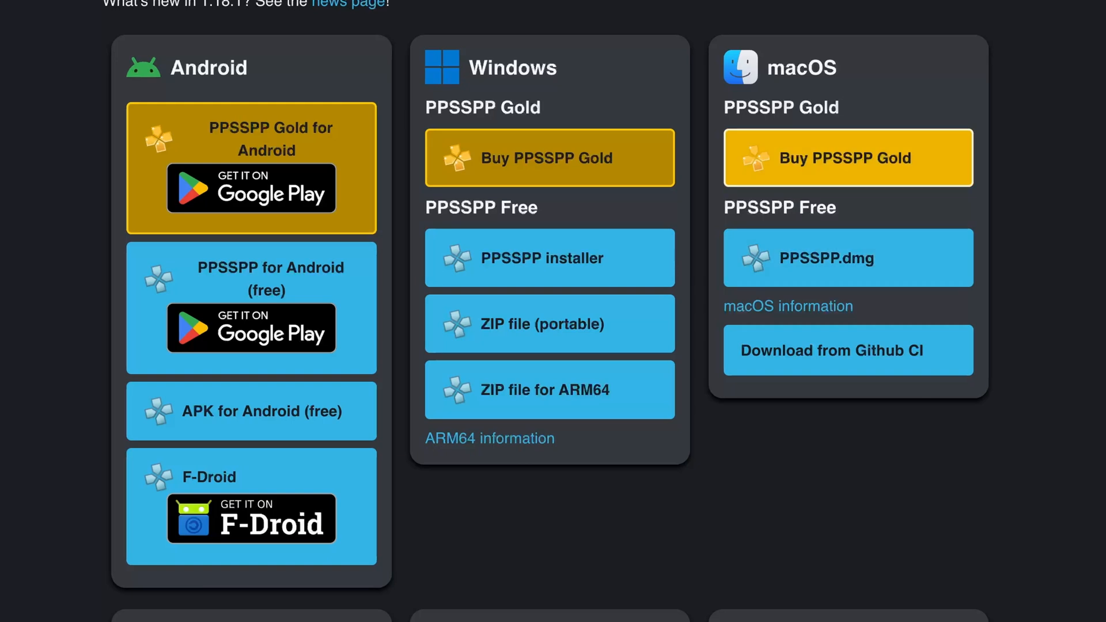
mouse_move(847, 258)
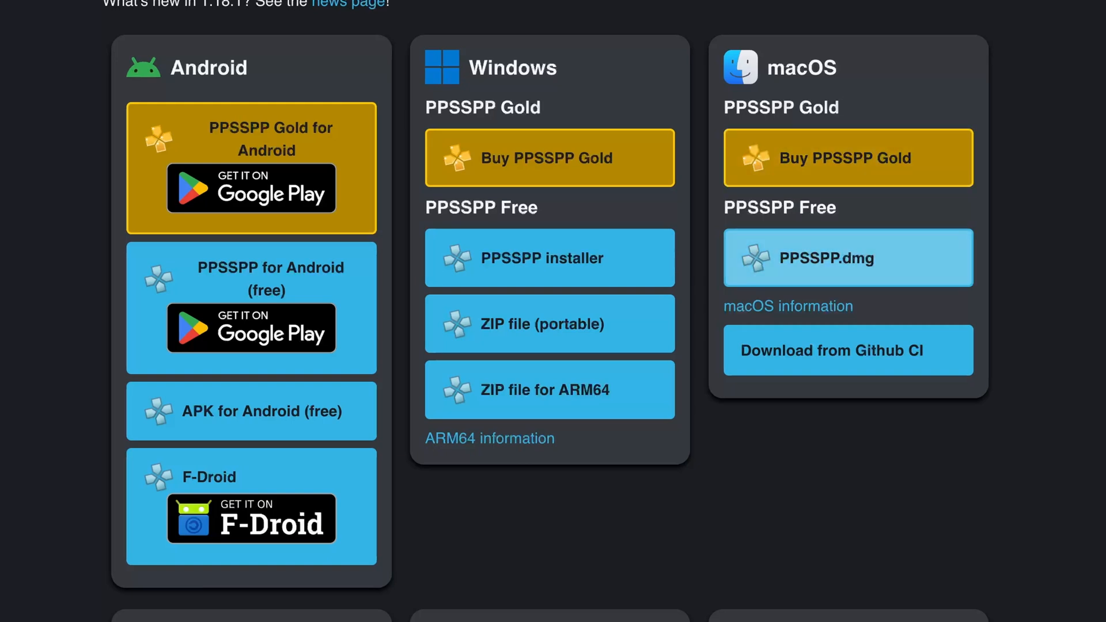
scroll("up", 3)
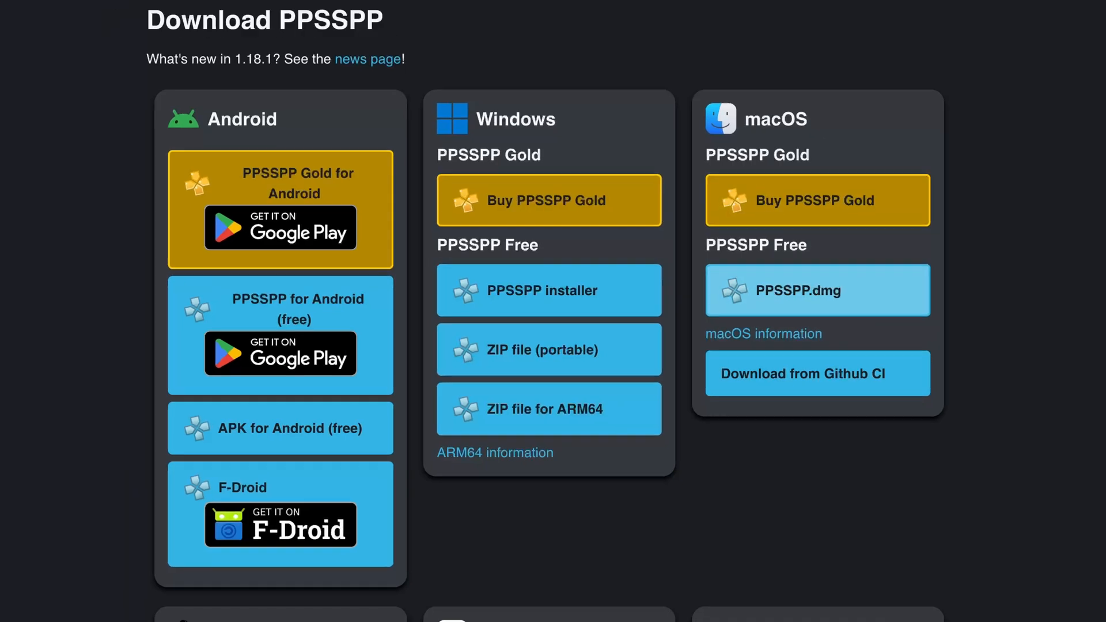
Unpack the PPSSPP .dmg and PCSX2 archive in Downloads and launch PCSX2-v2.3.51, hitting the unverified-app warning
left_click(816, 290)
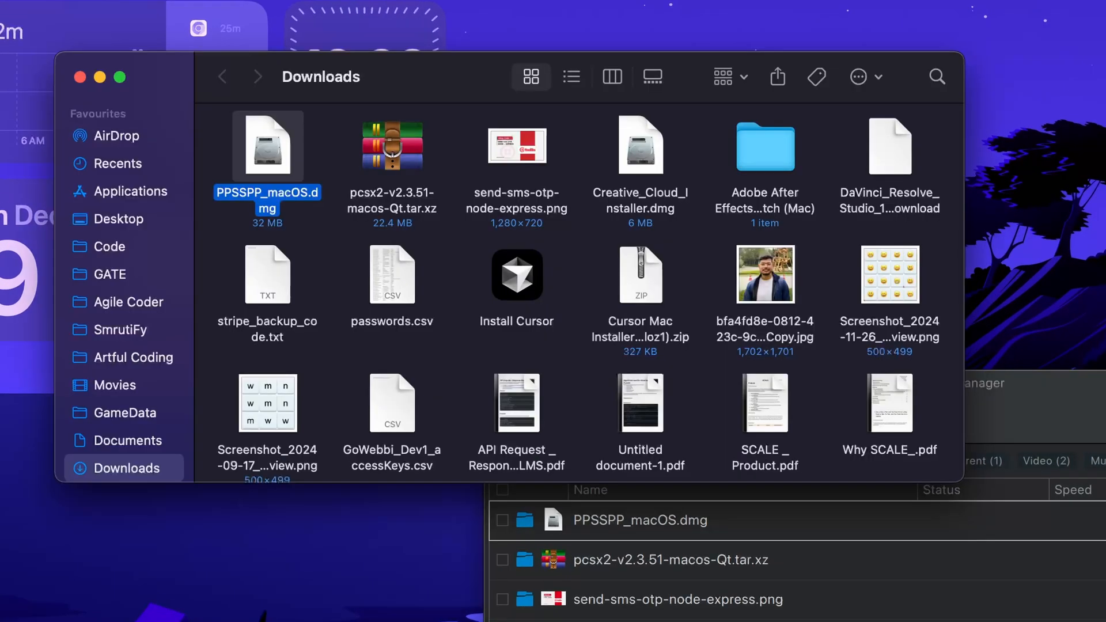
double_click(266, 146)
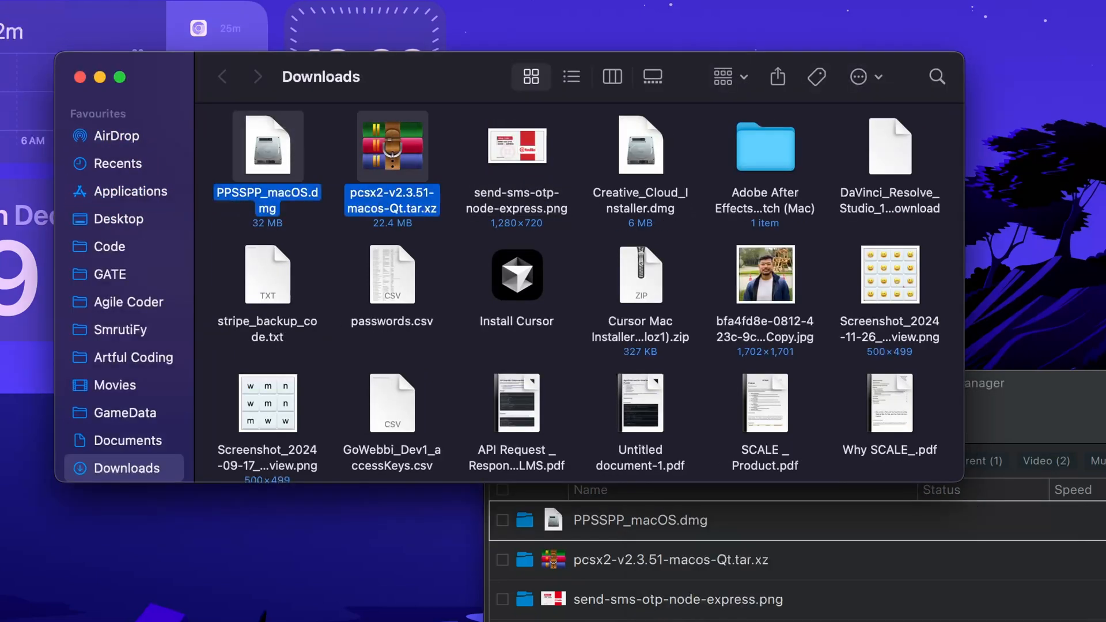
left_click(79, 76)
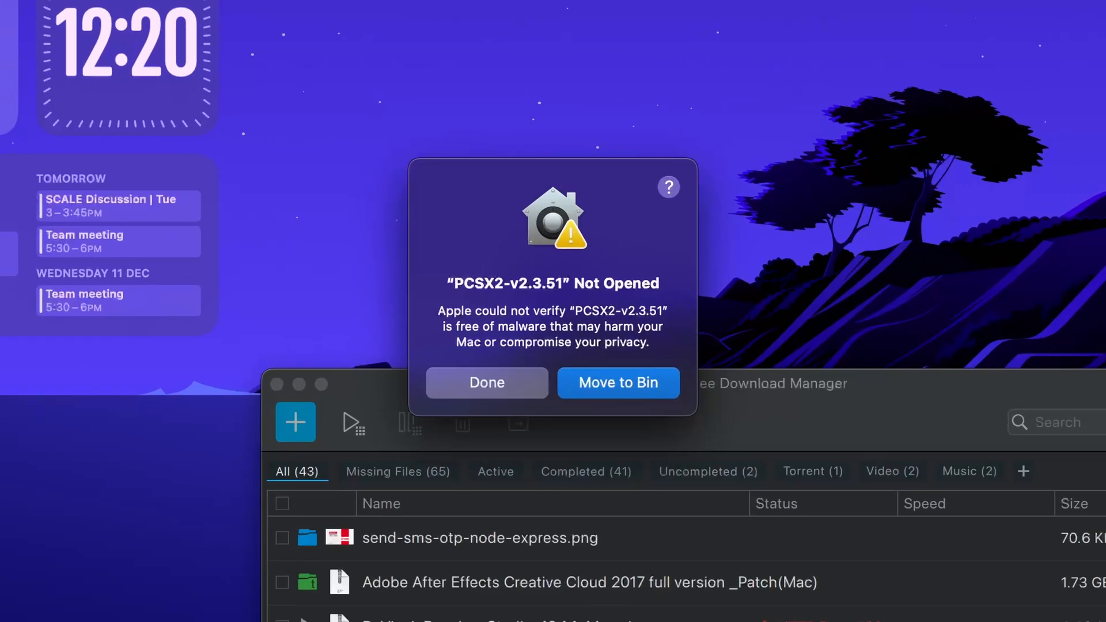
Dismiss the warning and allow PCSX2 through Privacy & Security so its Setup Wizard launches
left_click(485, 383)
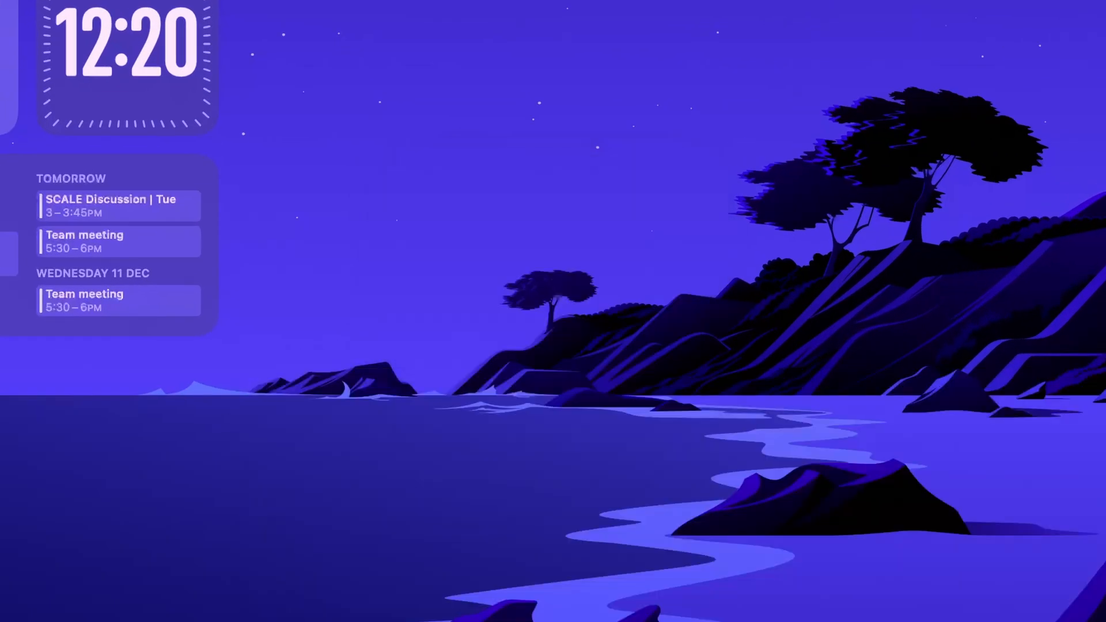
type("set")
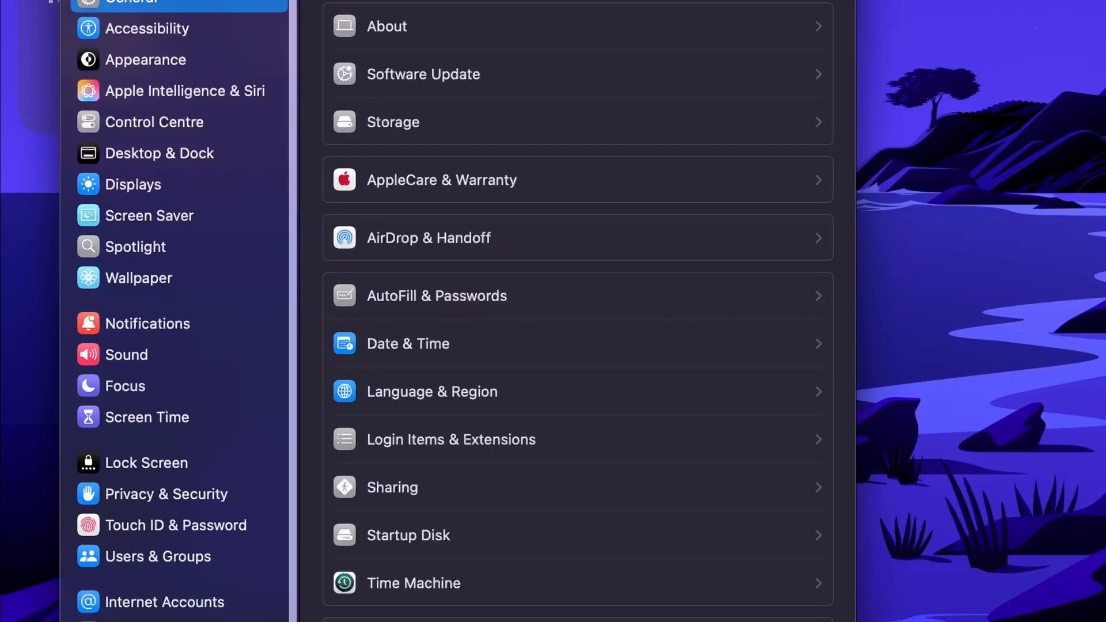
left_click(167, 494)
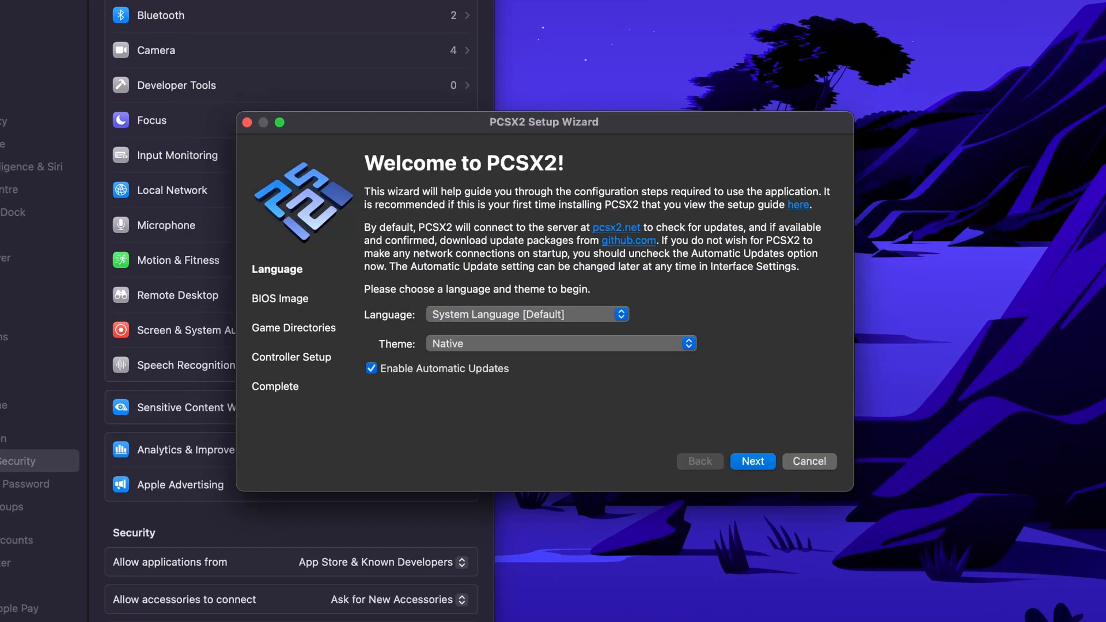
Keep the default language and Native theme and continue to the BIOS step of the wizard
left_click(559, 343)
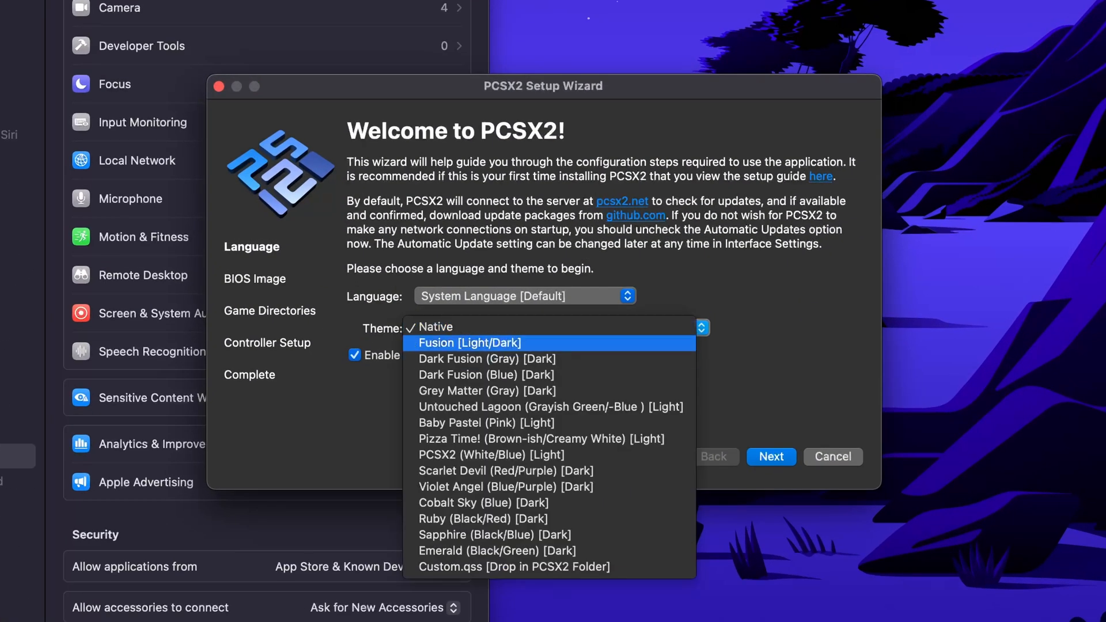
left_click(434, 326)
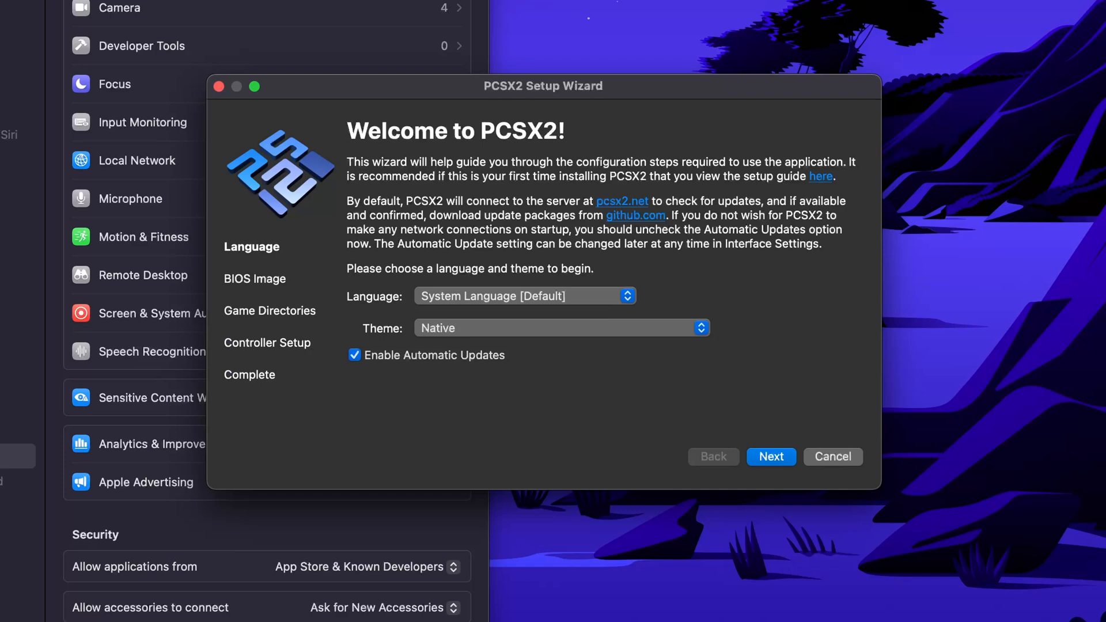
left_click(770, 456)
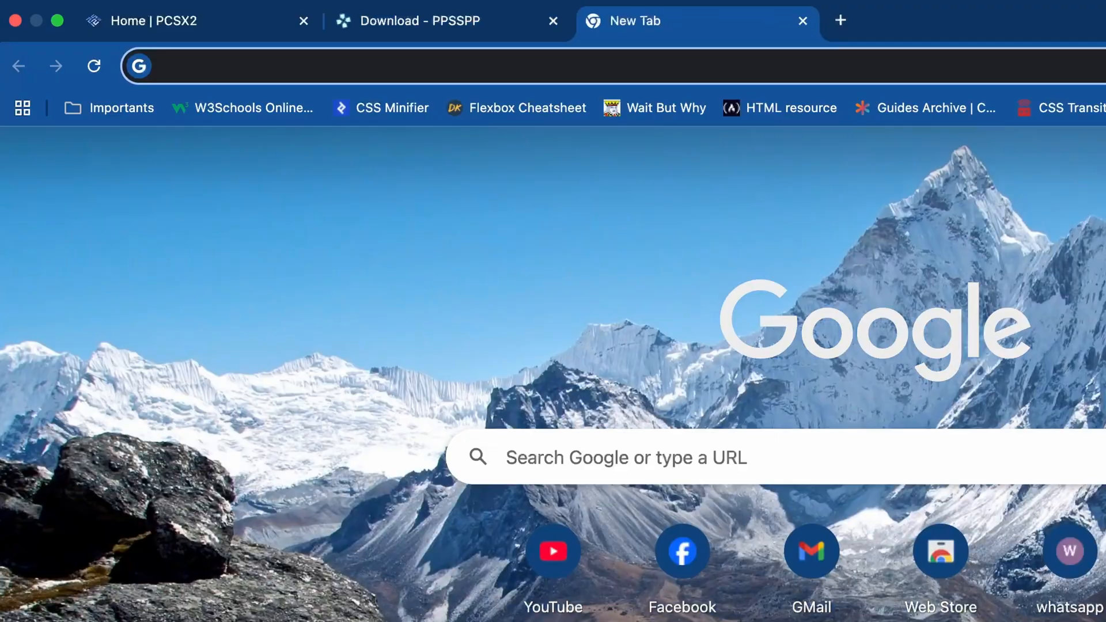
Search Google for 'pcsx2 bios' and download the PS2 BIOS from psbios.com
type("pcsx2 bios")
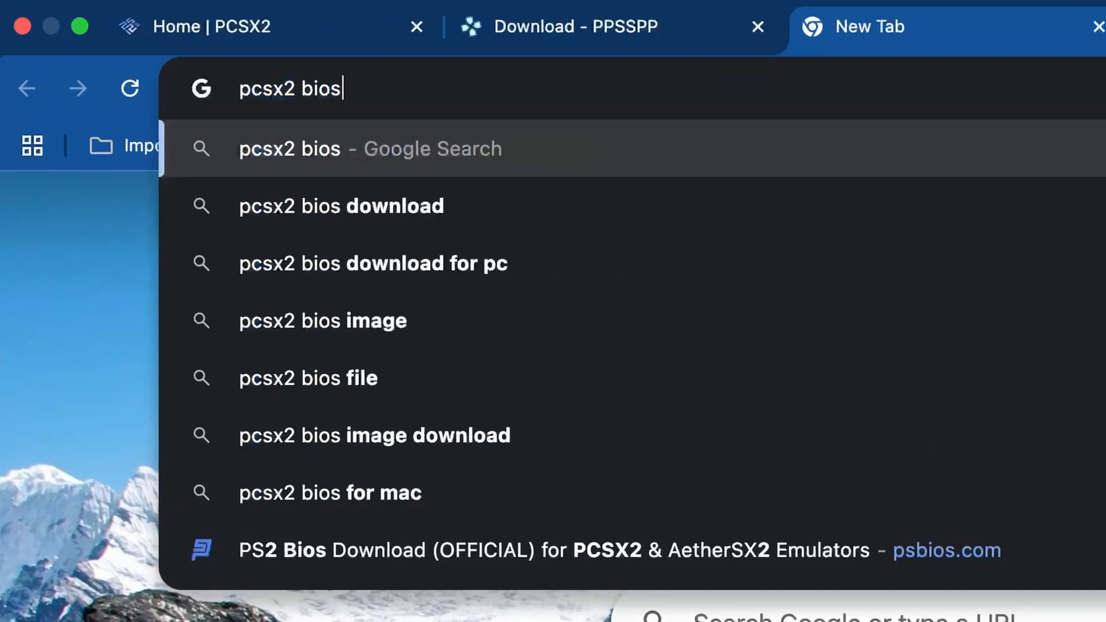
key("Return")
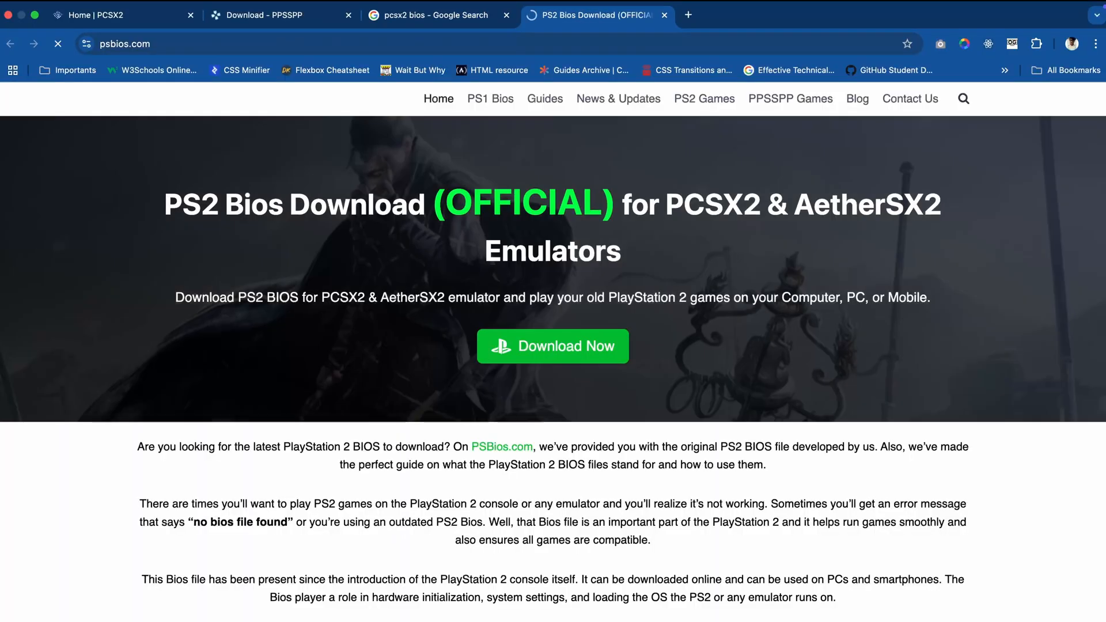
scroll("down", 3)
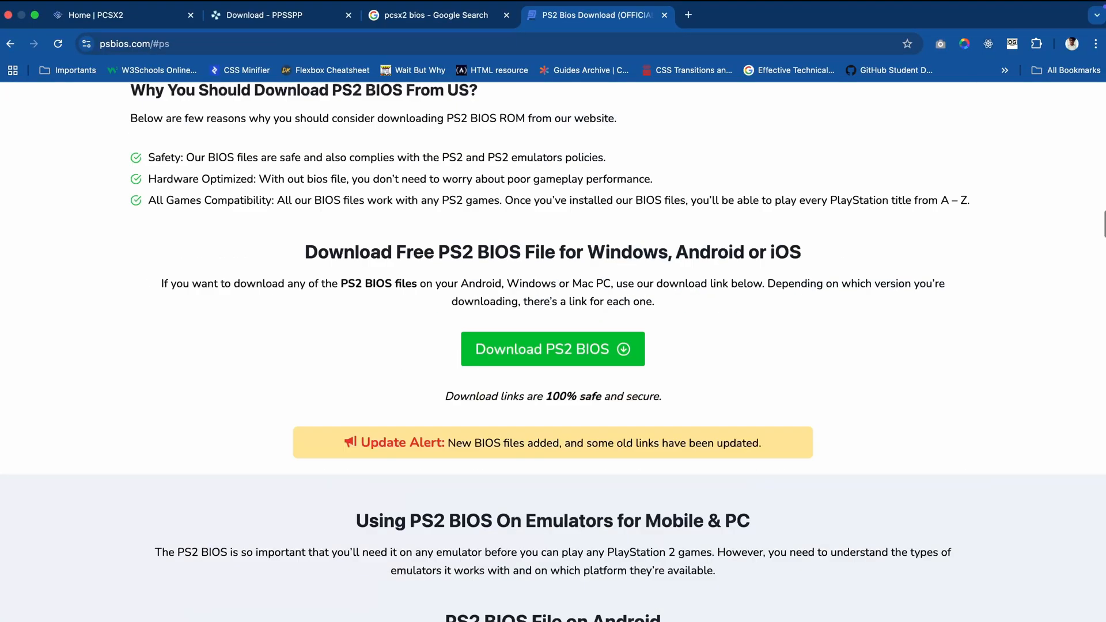
left_click(552, 349)
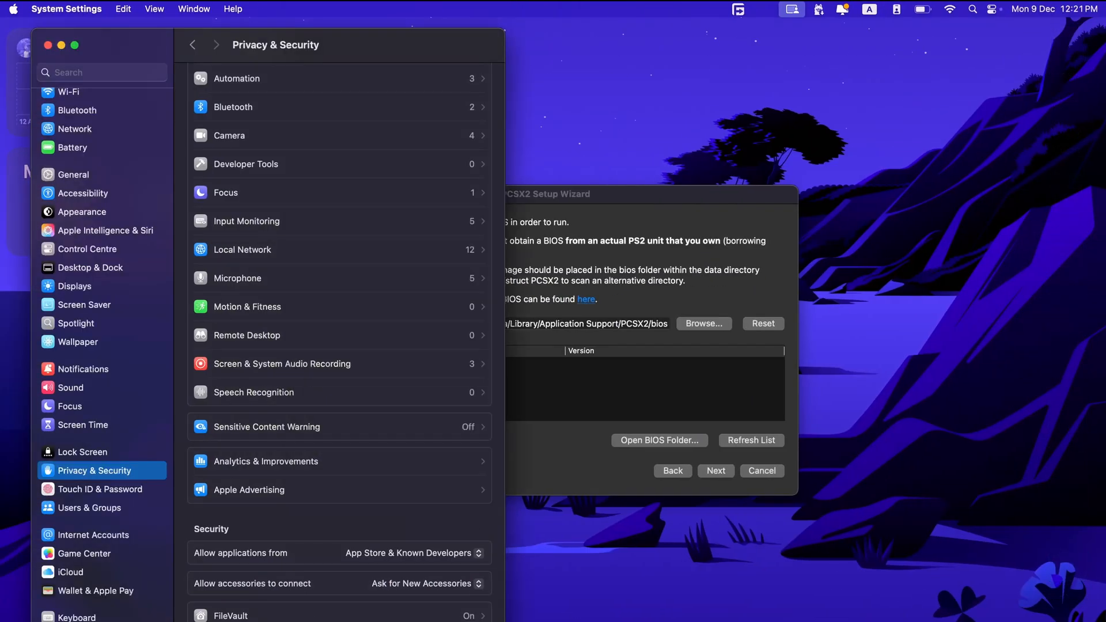
Point the wizard at the SCPH-70012 USA BIOS folder and continue to game directories
left_click(704, 323)
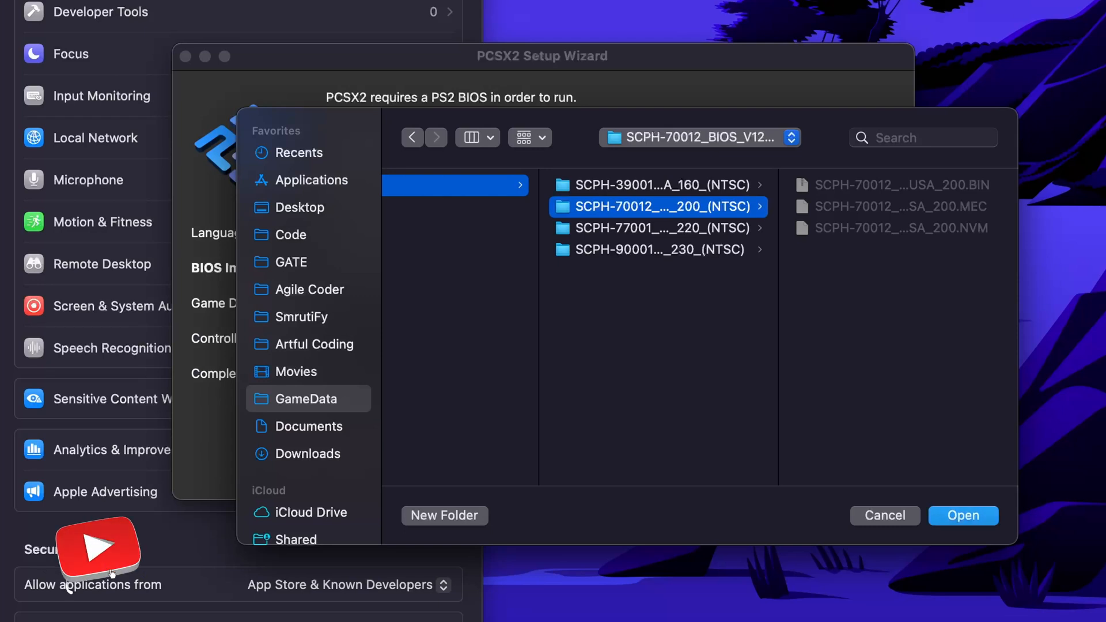
left_click(962, 516)
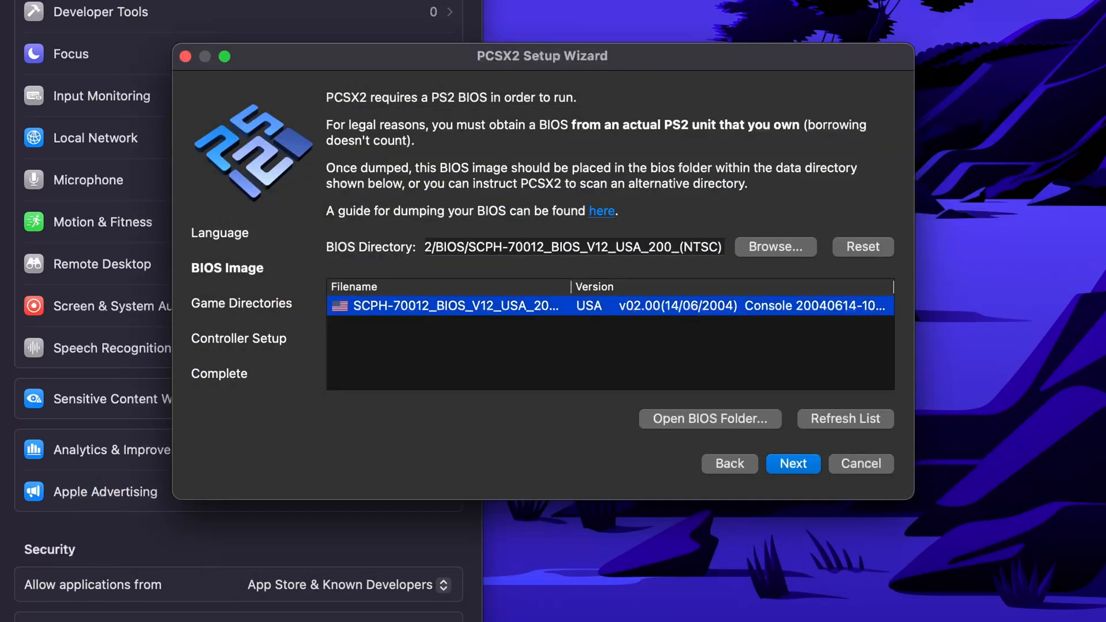
left_click(792, 463)
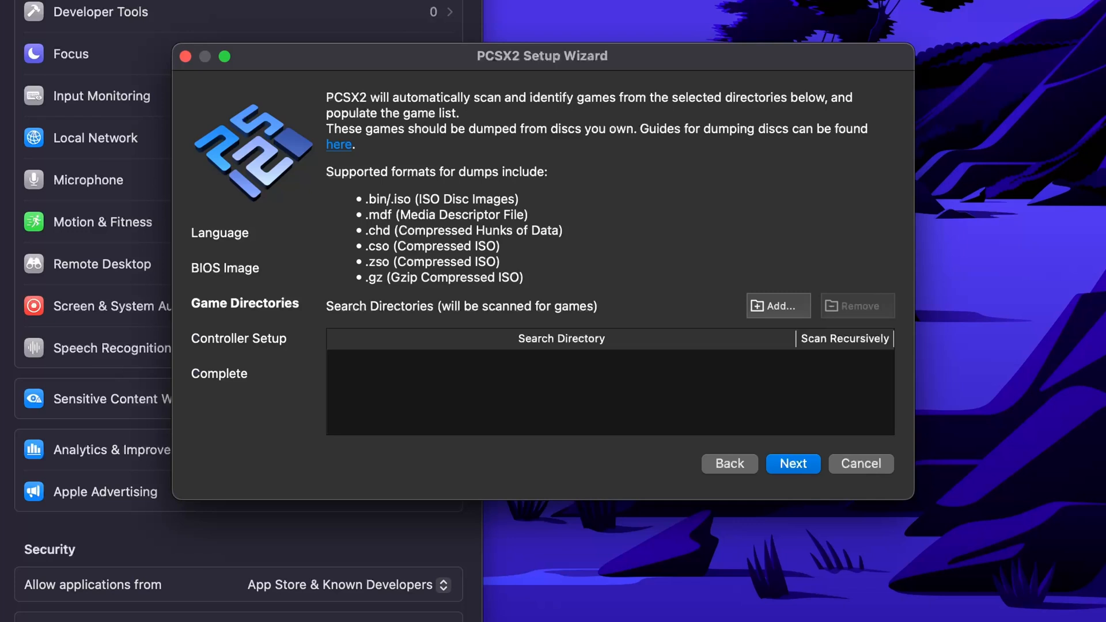
Skip adding game directories and set controller port 1 to DualShock 2 before finishing
left_click(793, 463)
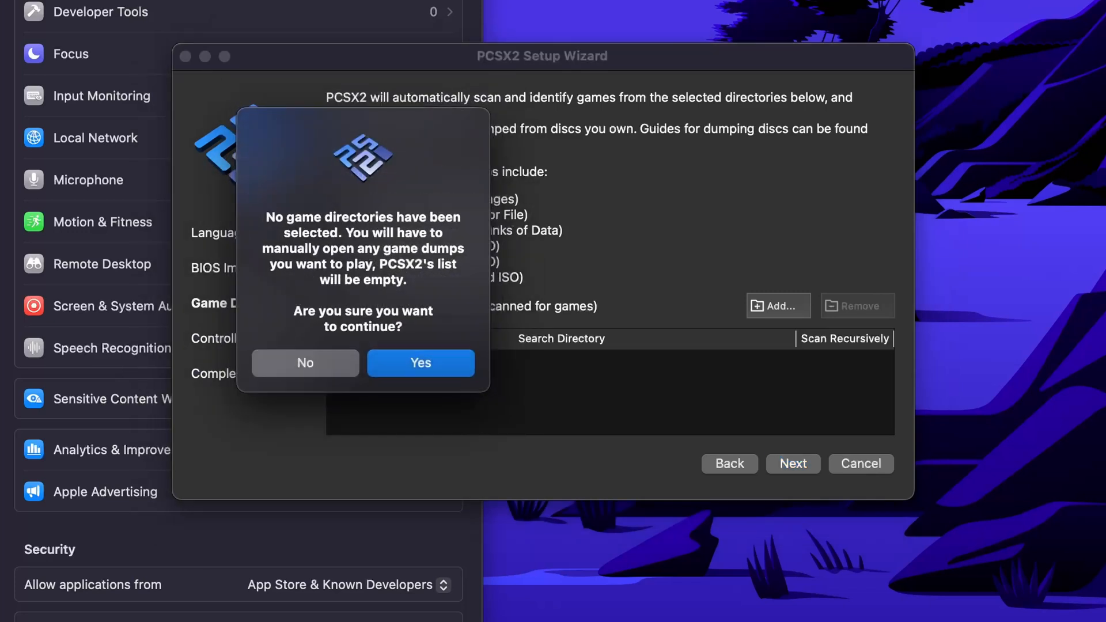
left_click(420, 362)
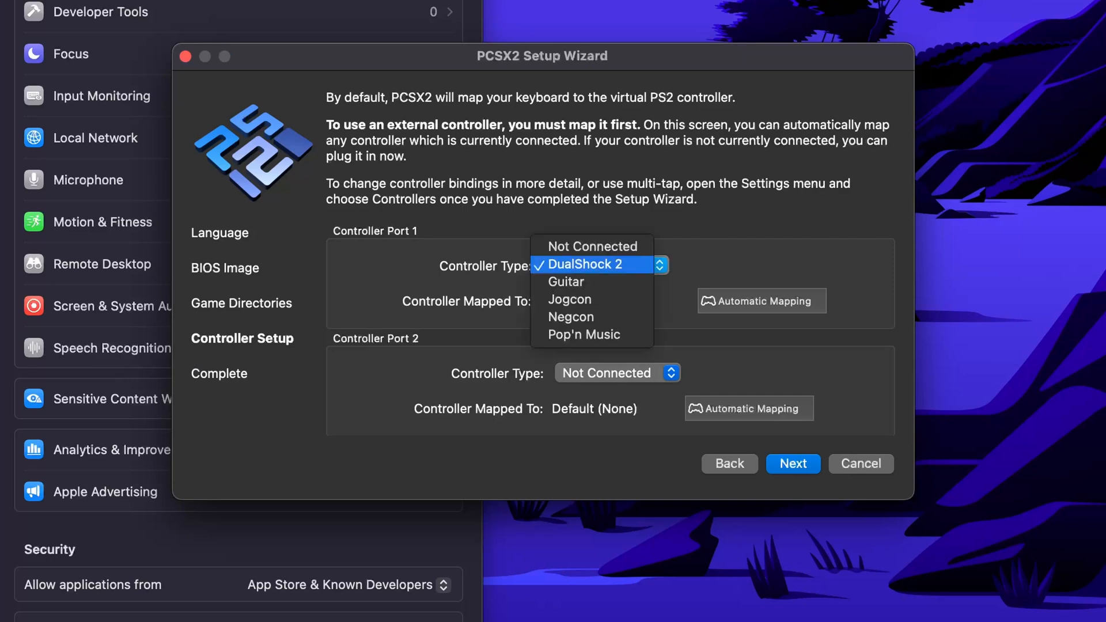
left_click(581, 264)
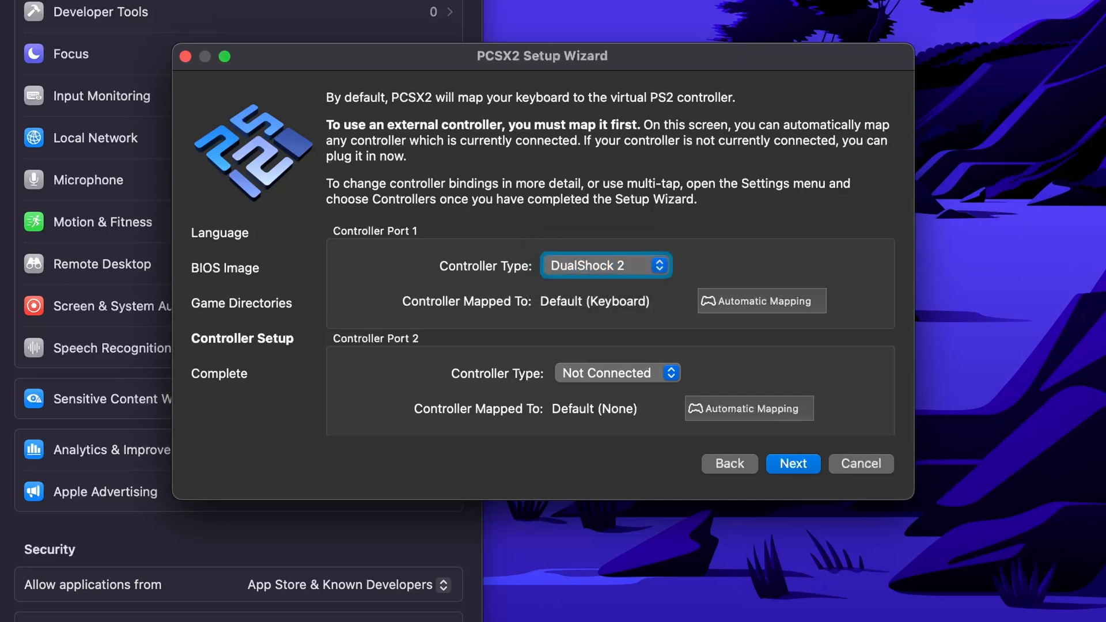
left_click(859, 463)
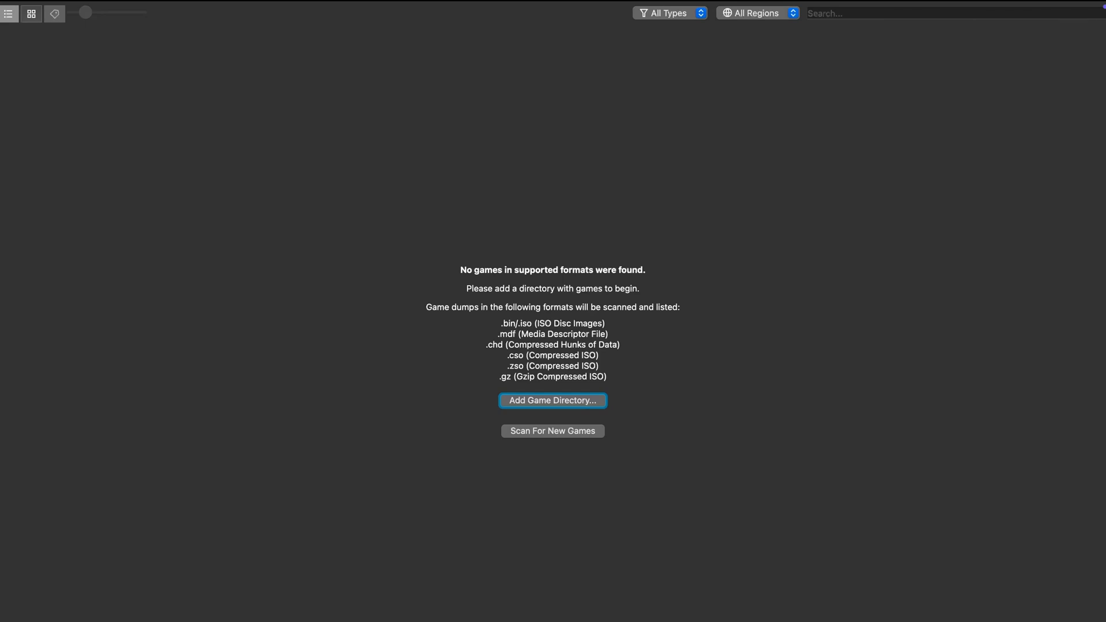
Finish the wizard and switch to Enjoyable showing the GamePadPlus V3 button-to-key mappings
left_click(914, 13)
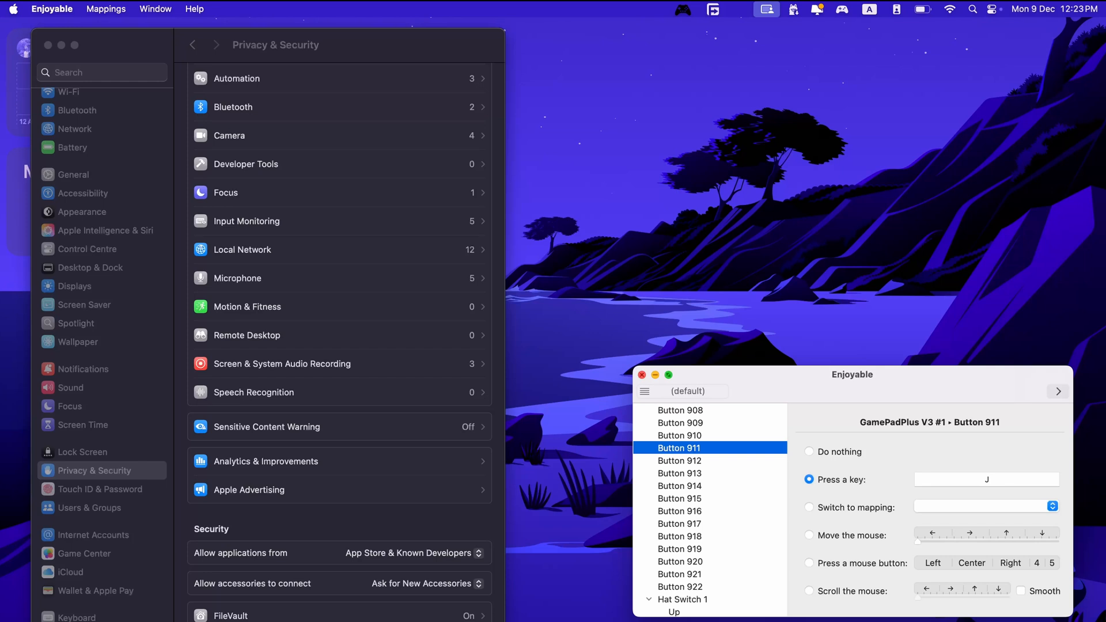
Leave Enjoyable's mappings as they are and return to the empty PCSX2 game library
left_click(587, 14)
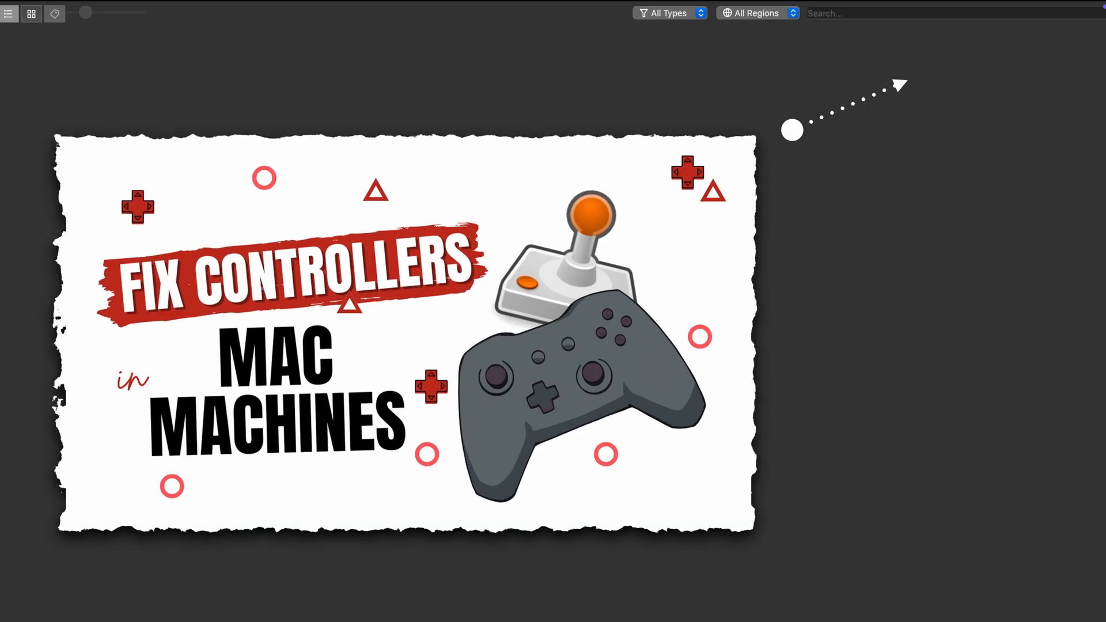
mouse_move(955, 62)
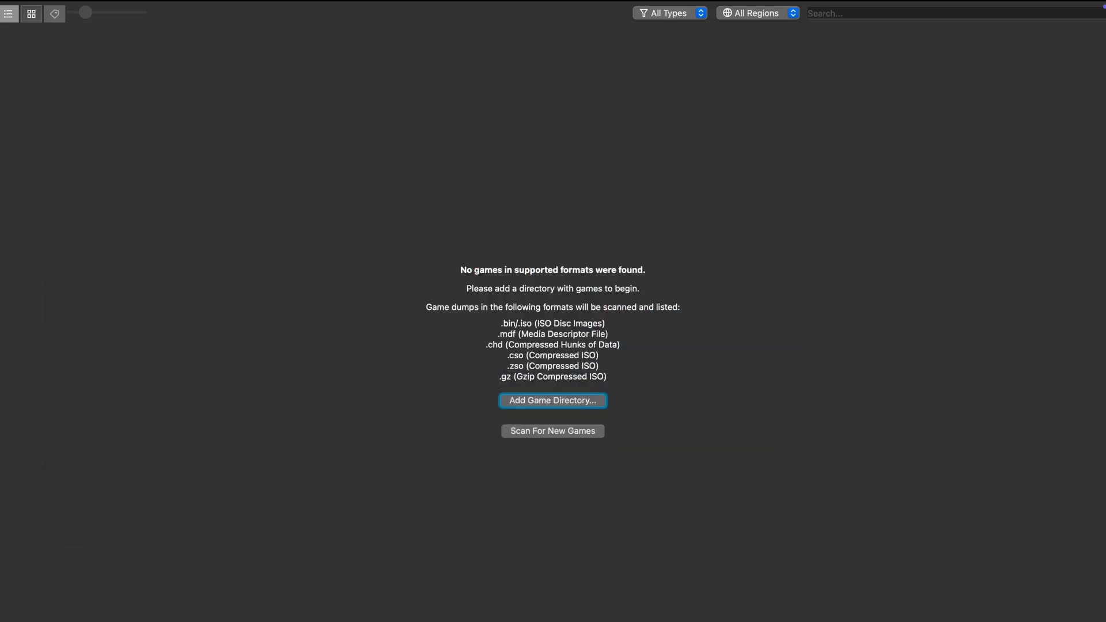
Add /Volumes/MacEmu/Gaming/ps2 as the game library directory
left_click(553, 399)
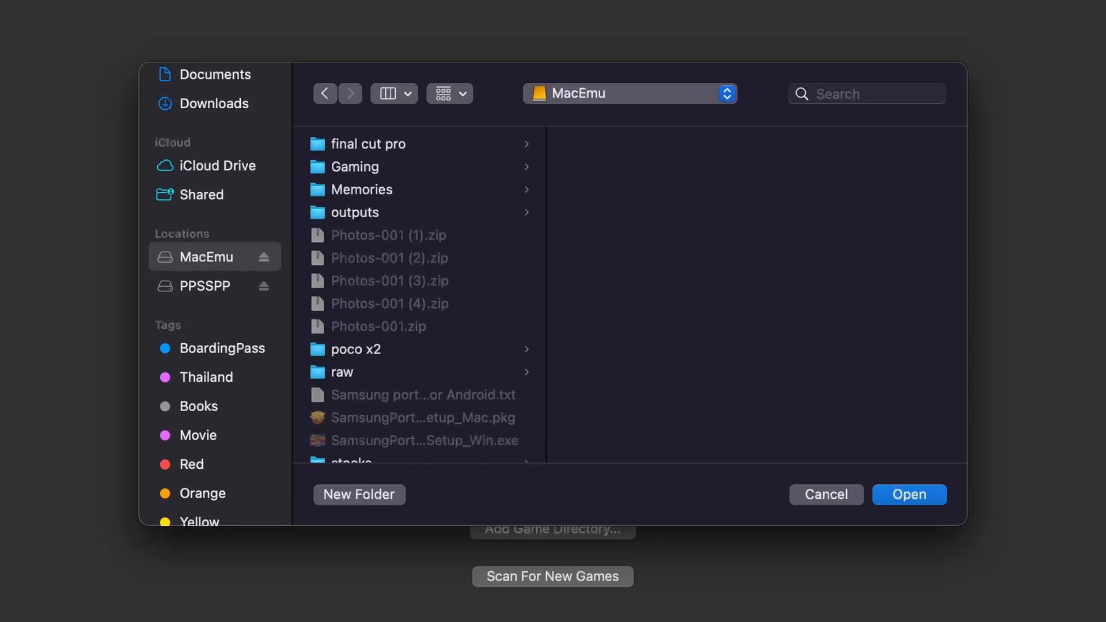
left_click(355, 212)
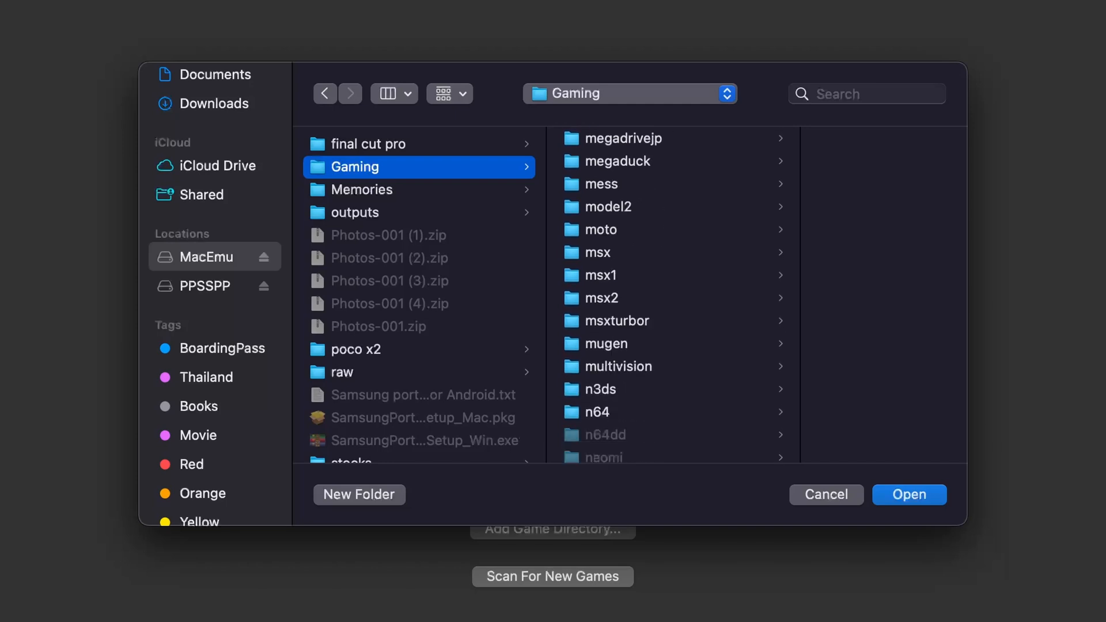
scroll("down", 3)
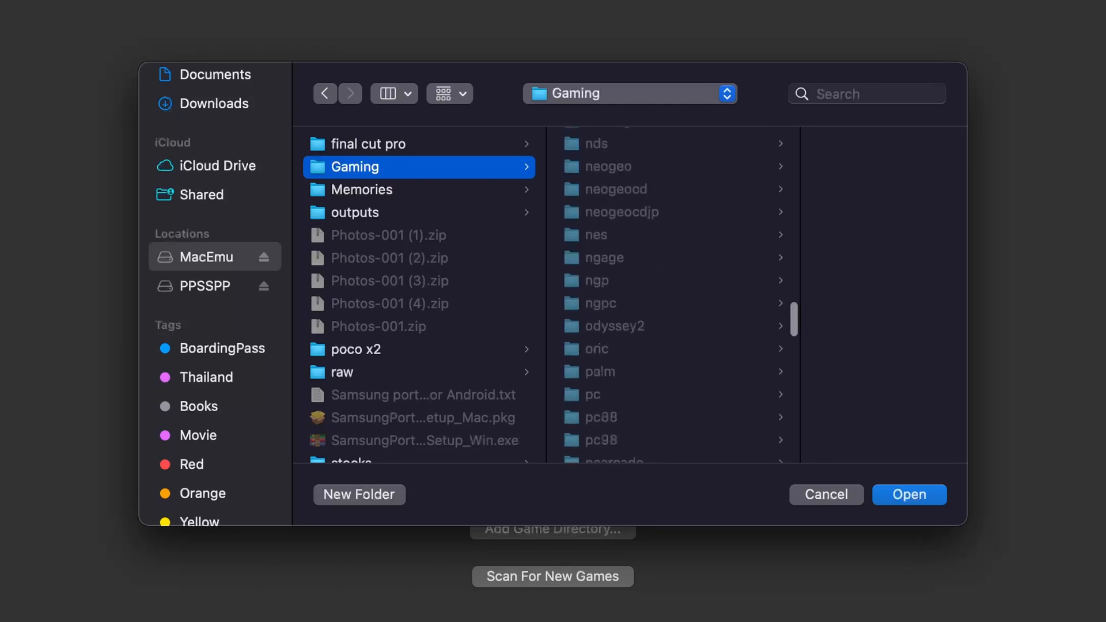
left_click(908, 494)
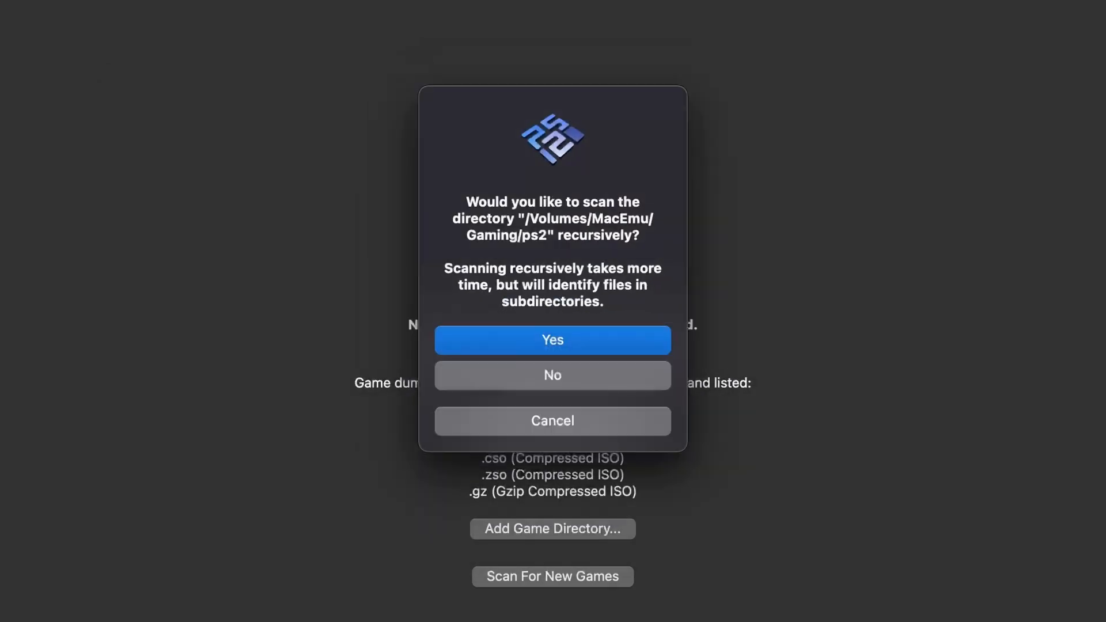
Scan the ps2 folder recursively and fetch box-art covers for all twelve games with the Cover Downloader
left_click(552, 340)
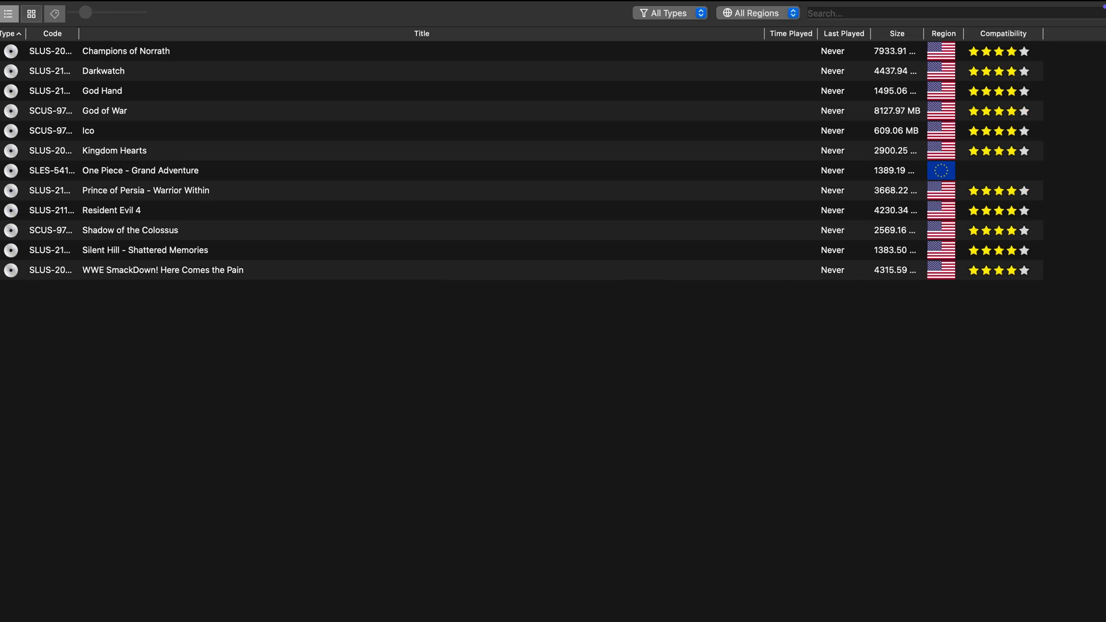
left_click(208, 8)
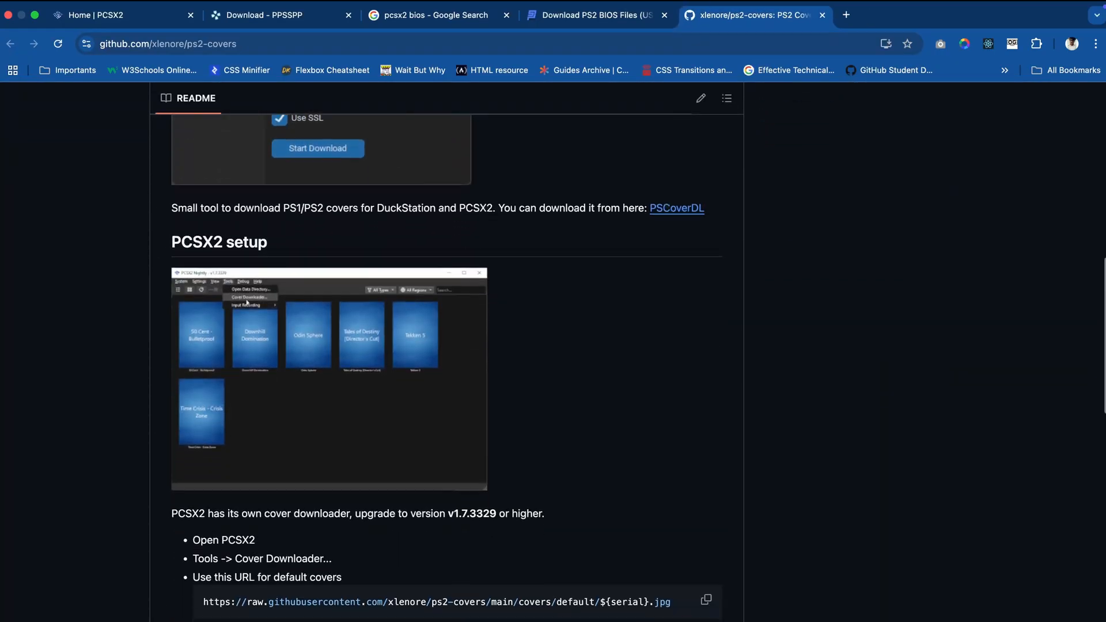
scroll("down", 3)
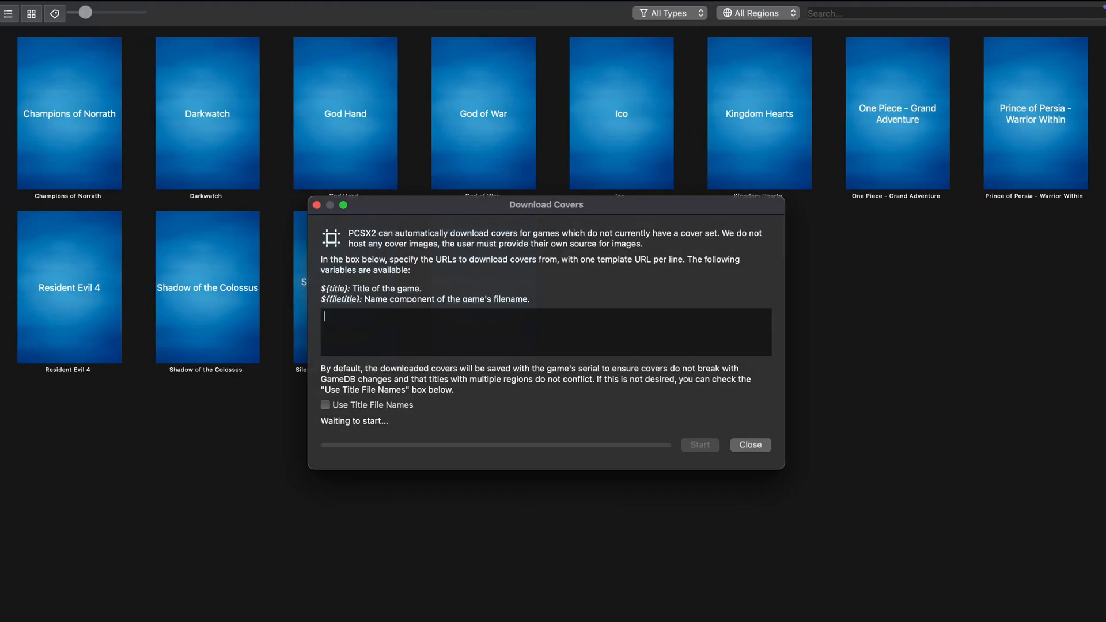
left_click(698, 445)
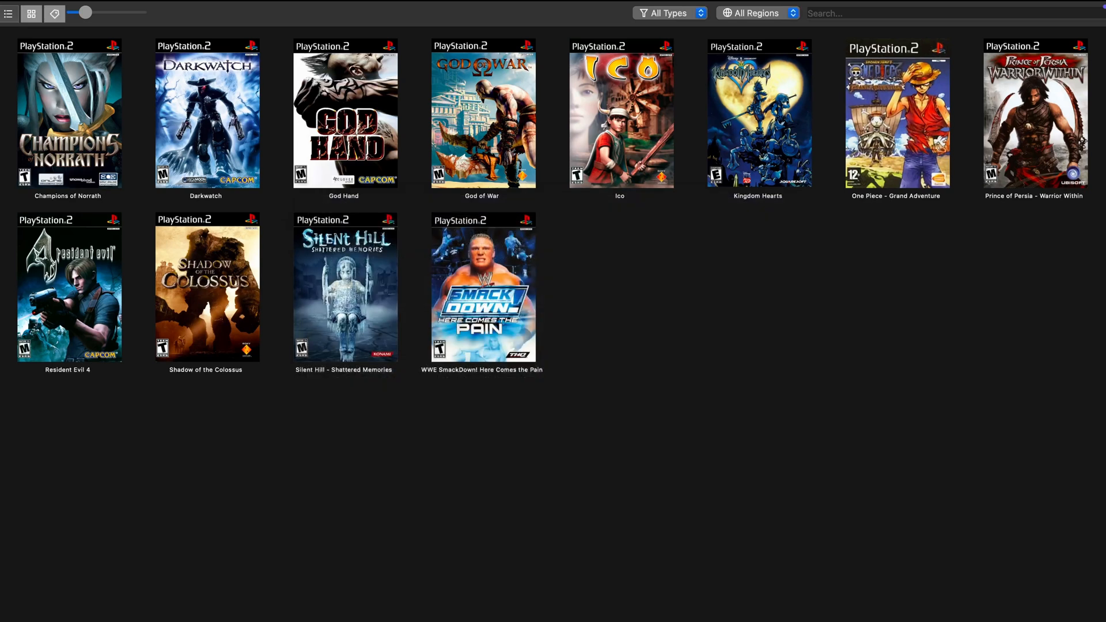
Boot God of War from the game grid and reach its title screen with New Game
double_click(482, 116)
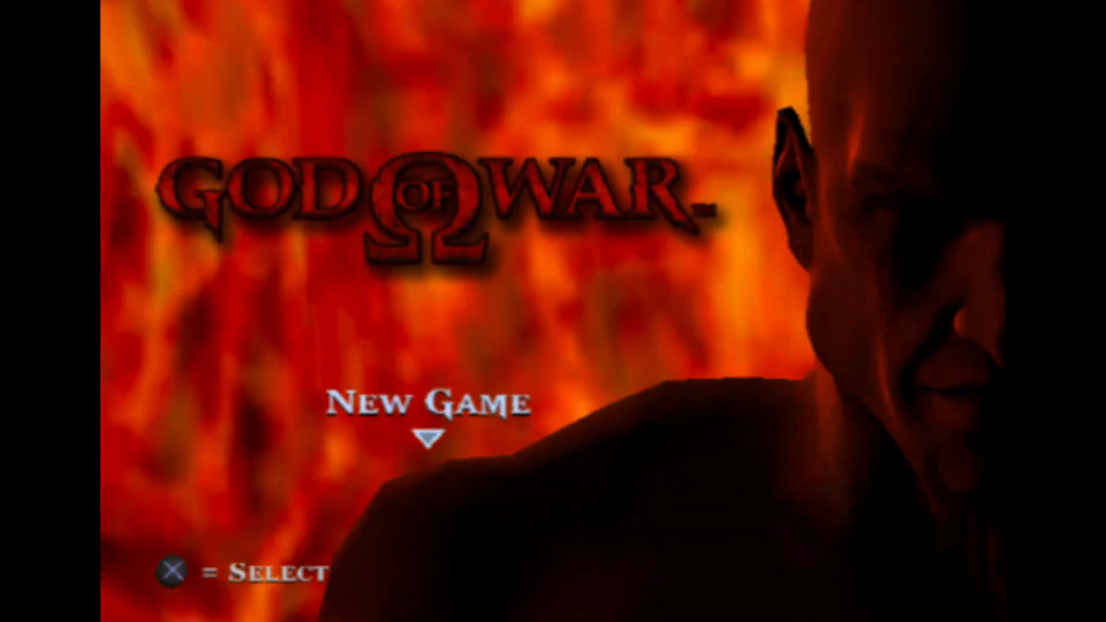
left_click(194, 9)
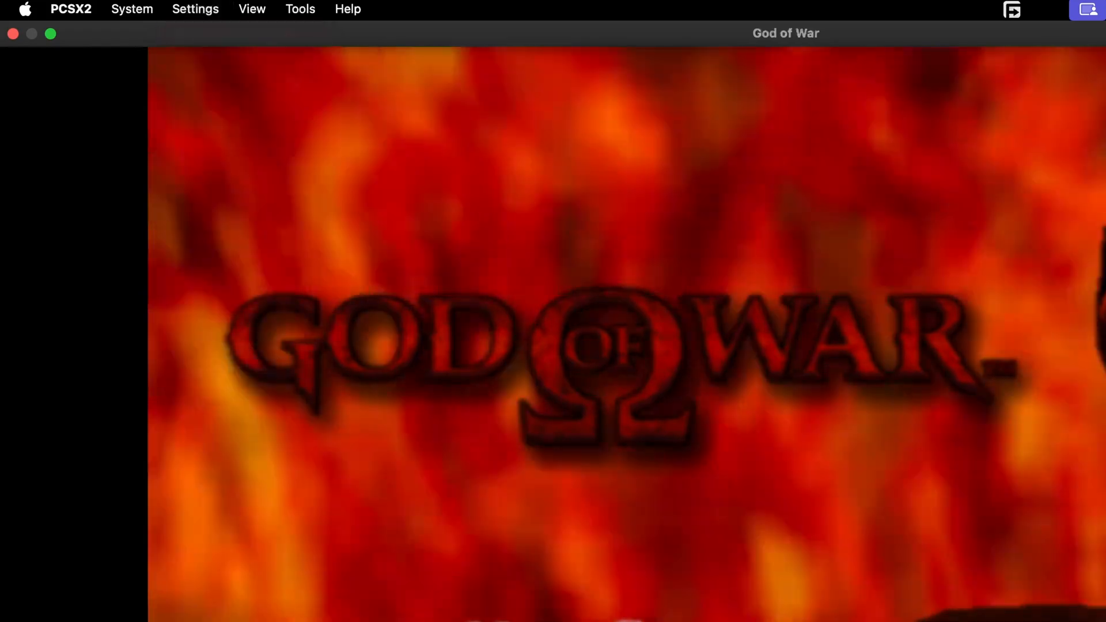
Choose a higher Internal Resolution under Graphics > Rendering so the title screen sharpens
left_click(196, 9)
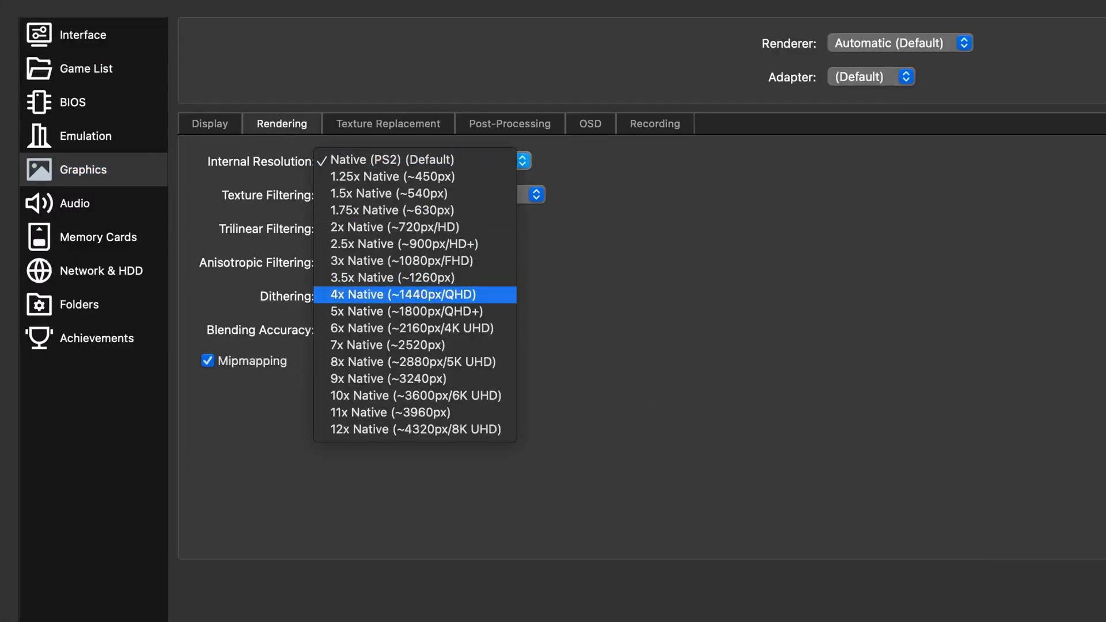
left_click(411, 327)
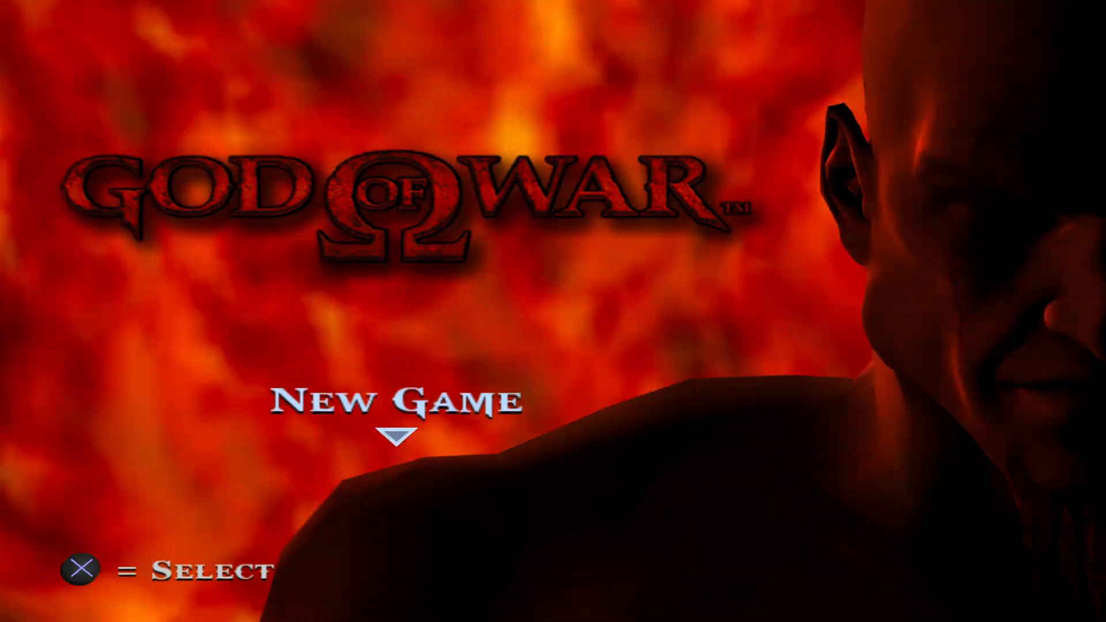
Move through the title menu, then confirm System > Shut Down of the virtual machine
key("down")
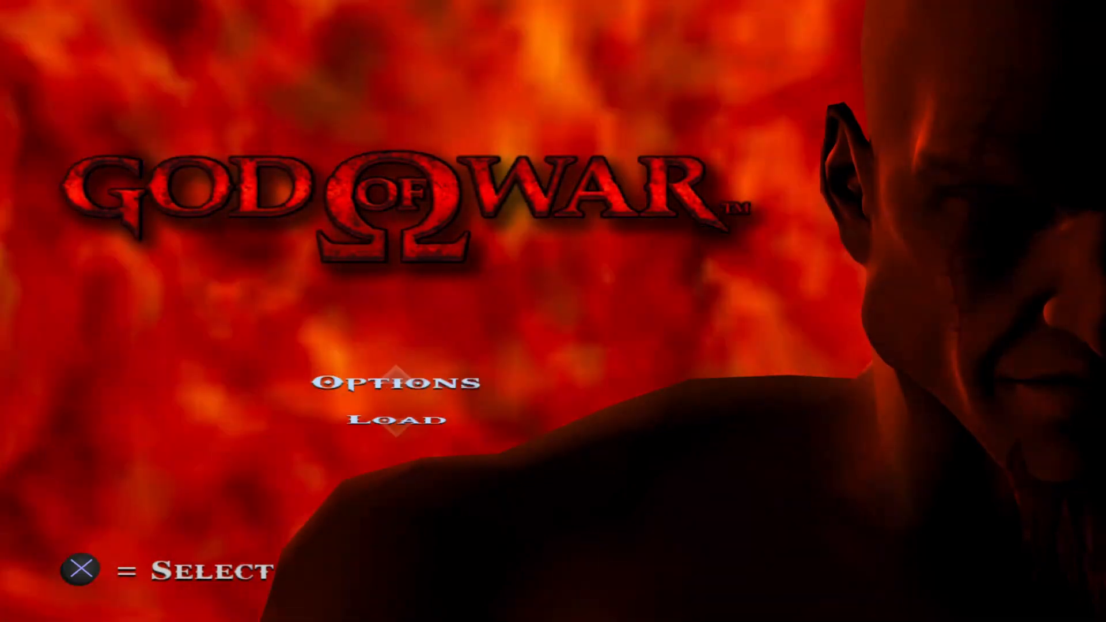
key("up")
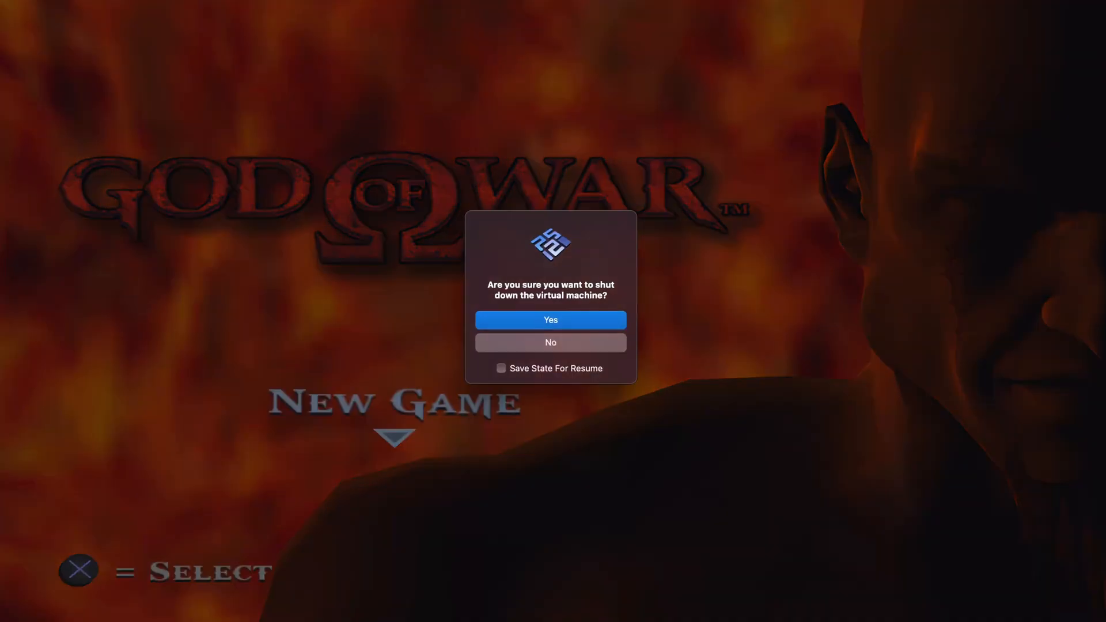
left_click(550, 320)
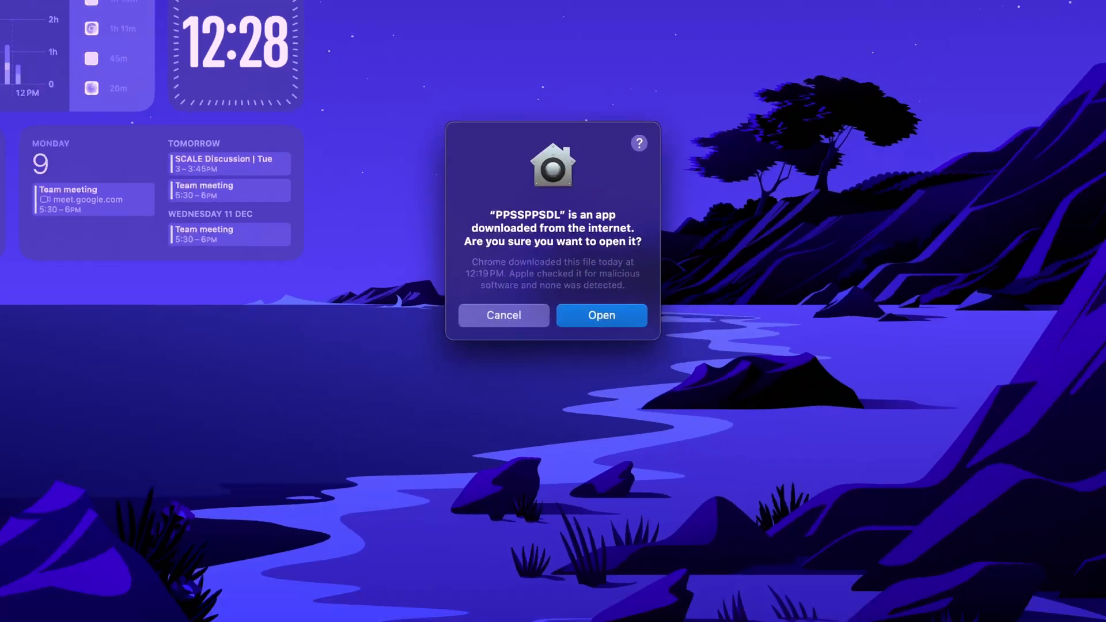
Allow the downloaded PPSSPP app to run and browse for a games folder on the MacEmu drive
left_click(601, 315)
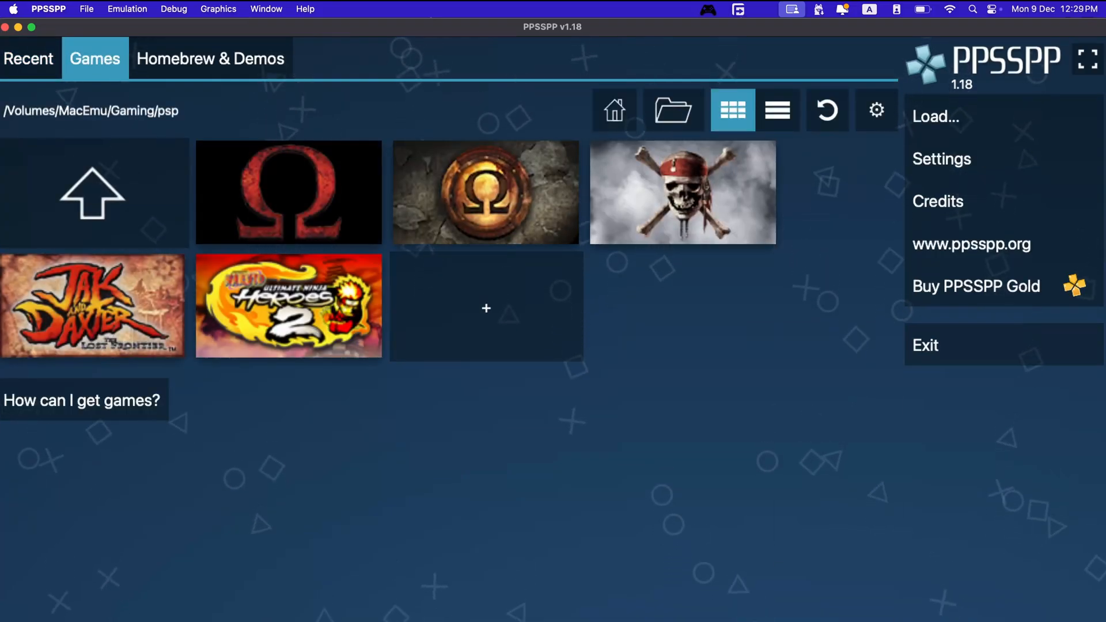
left_click(935, 116)
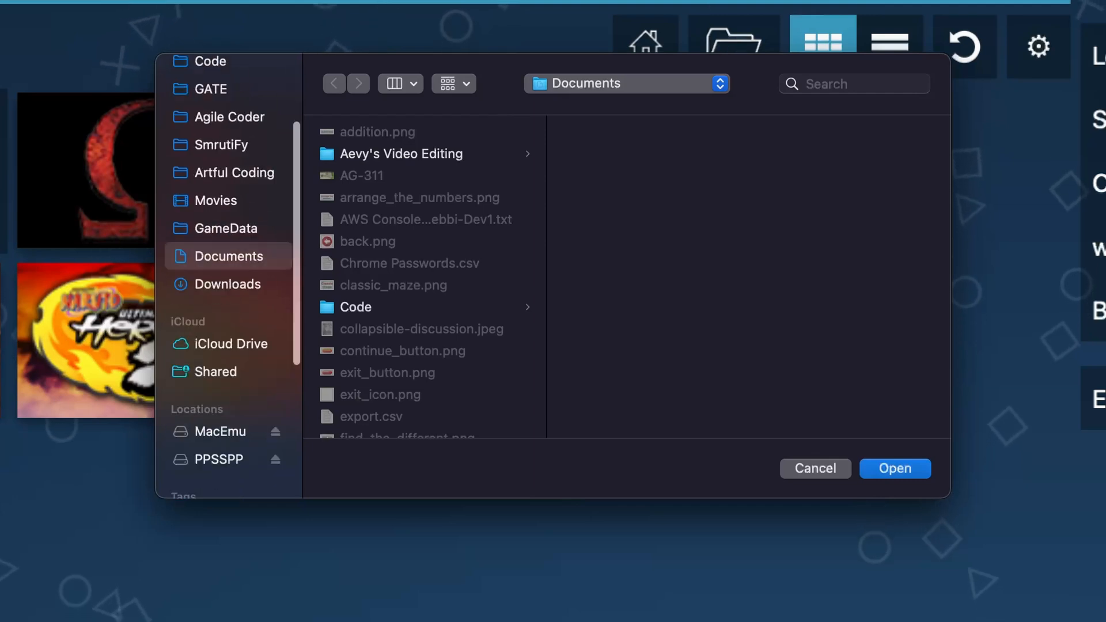
scroll("down", 3)
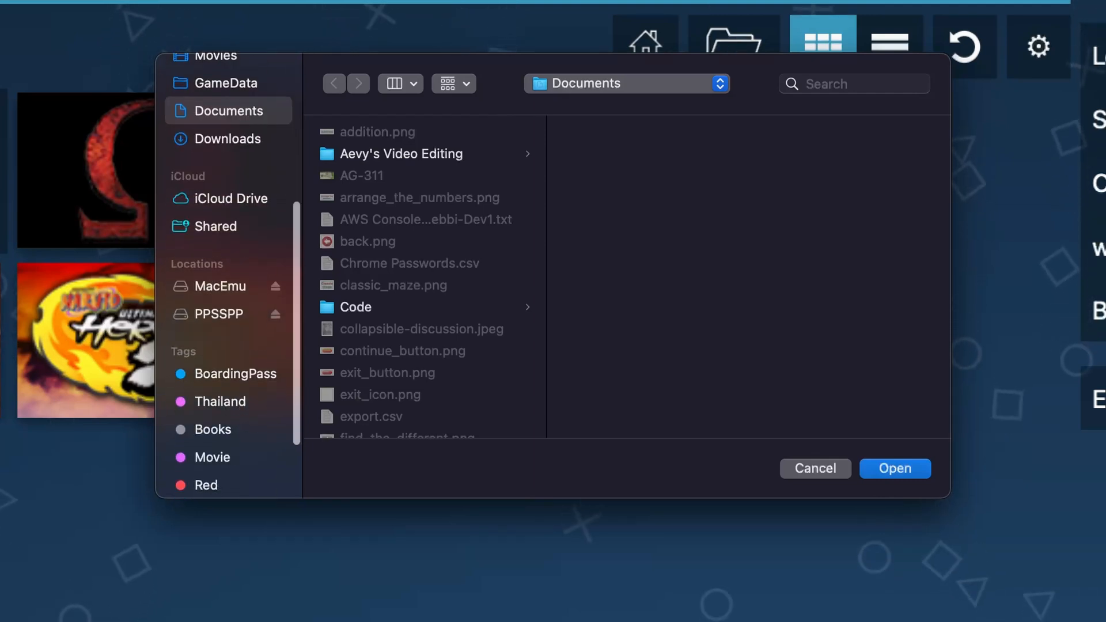
left_click(220, 286)
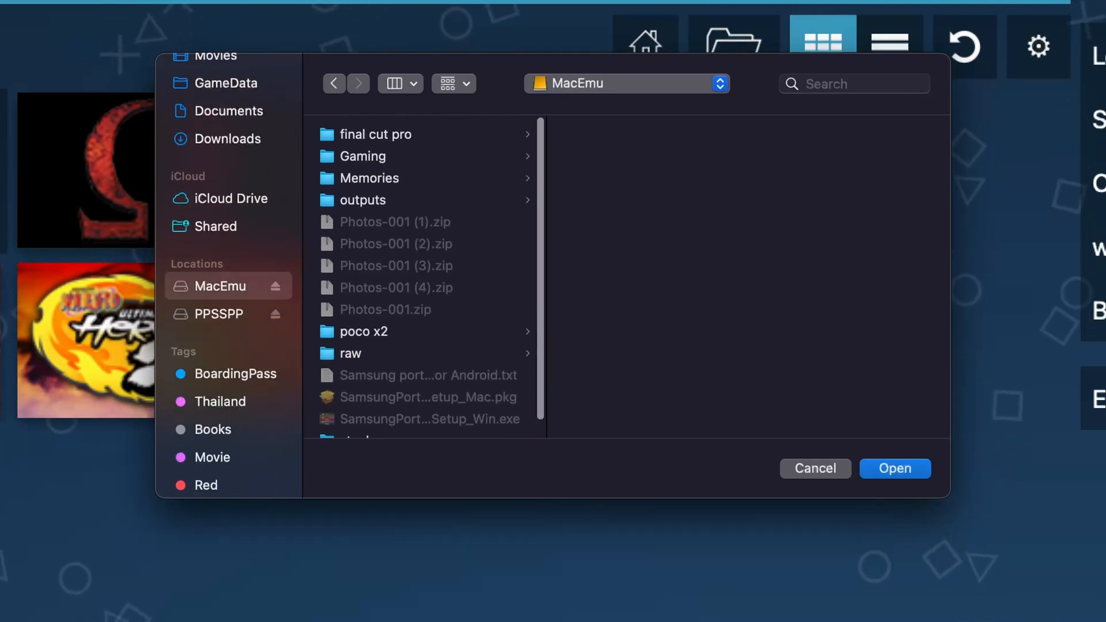
Select Gaming > psp as the games location, listing God of War, Jak and Daxter and Naruto tiles
left_click(365, 156)
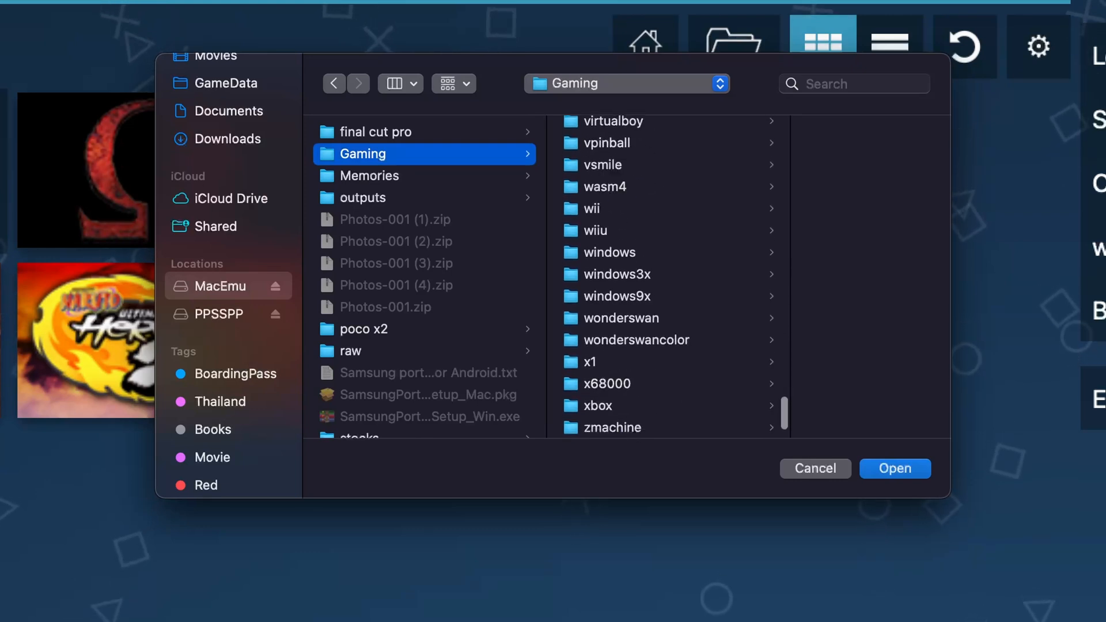
scroll("up", 3)
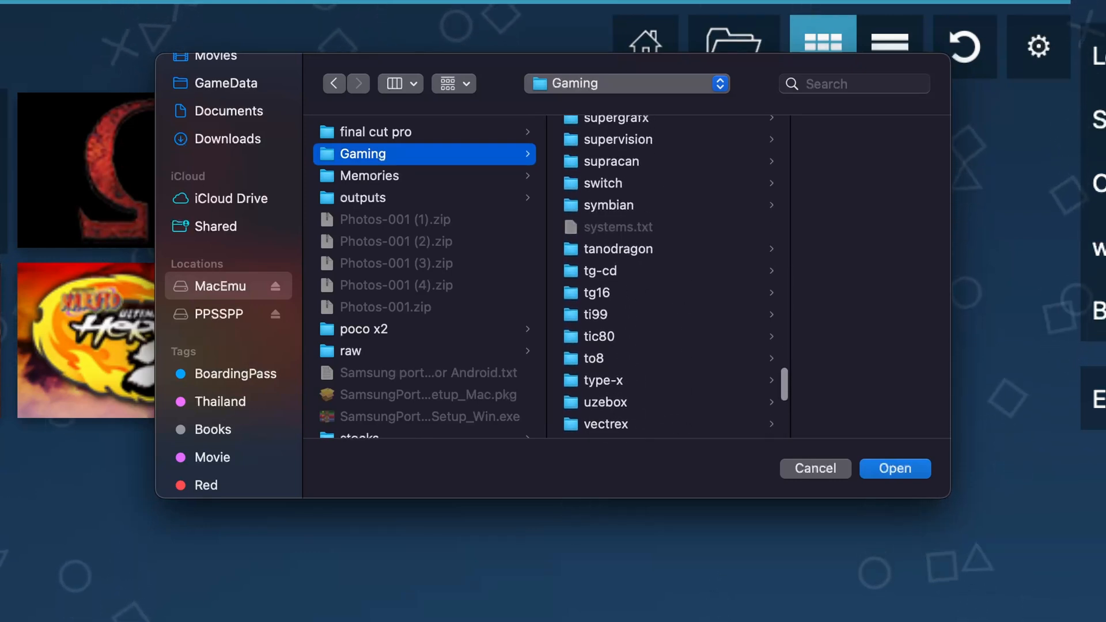
scroll("up", 3)
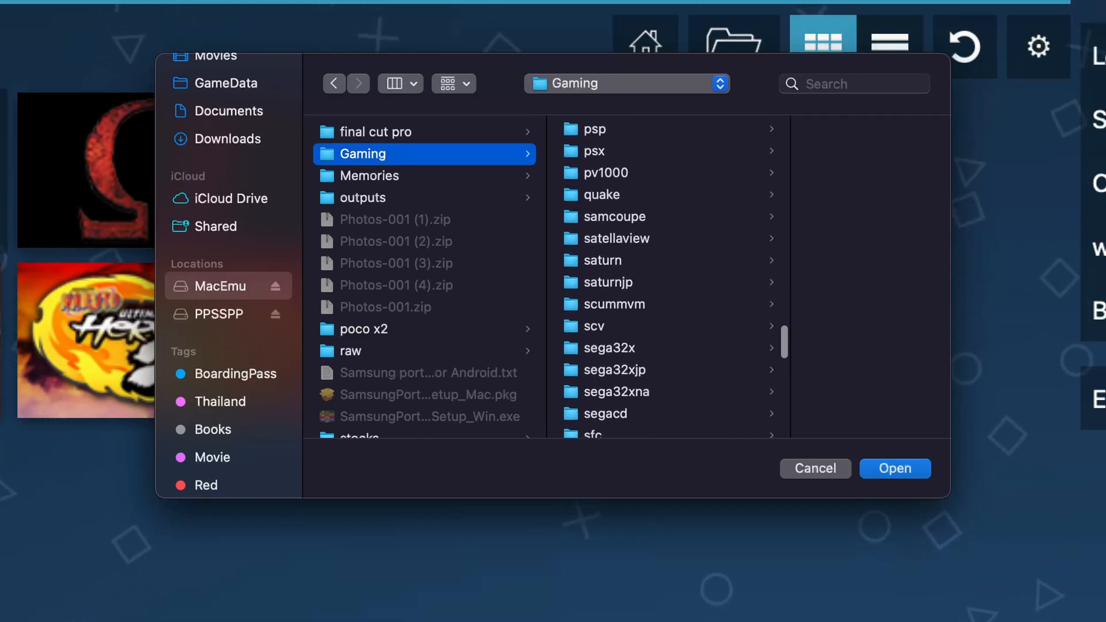
left_click(591, 129)
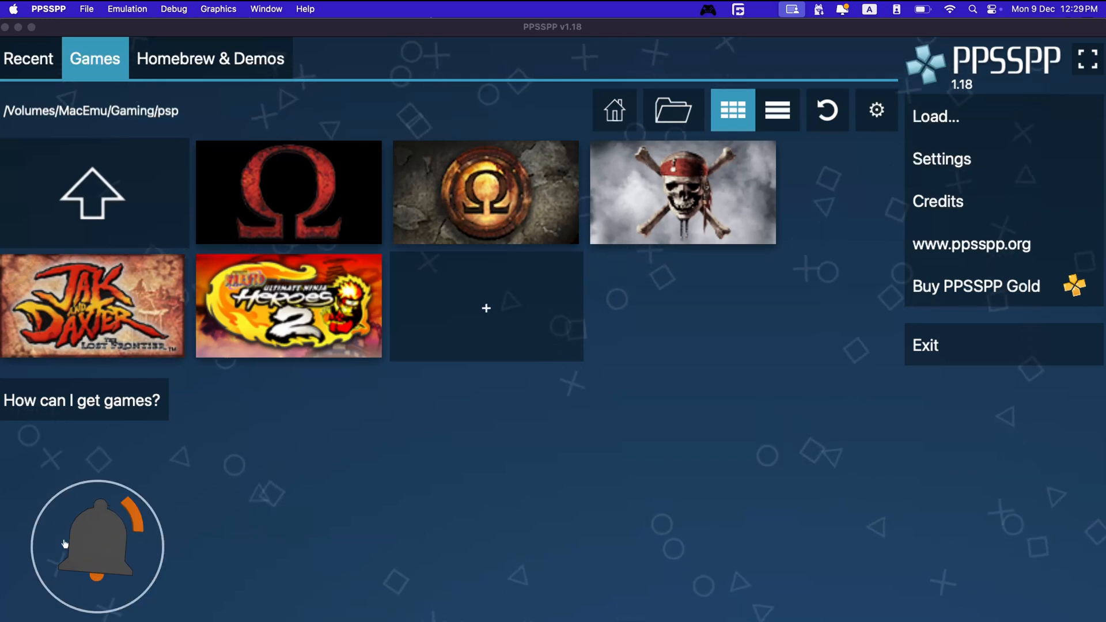
Launch God of War: Chains of Olympus and start a New Game
double_click(288, 192)
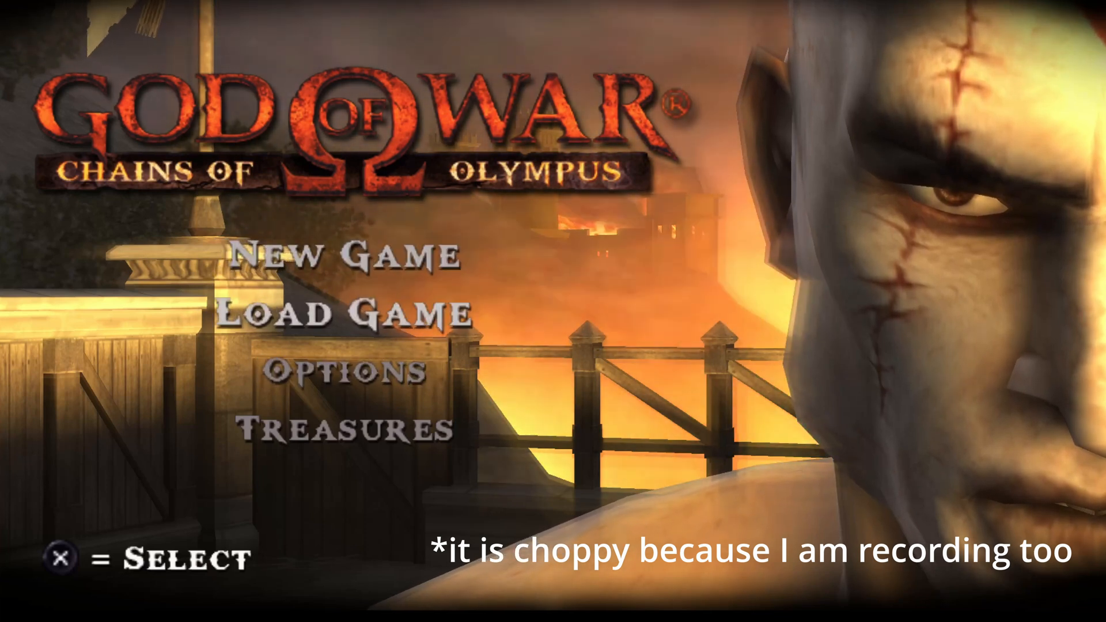
key("Up")
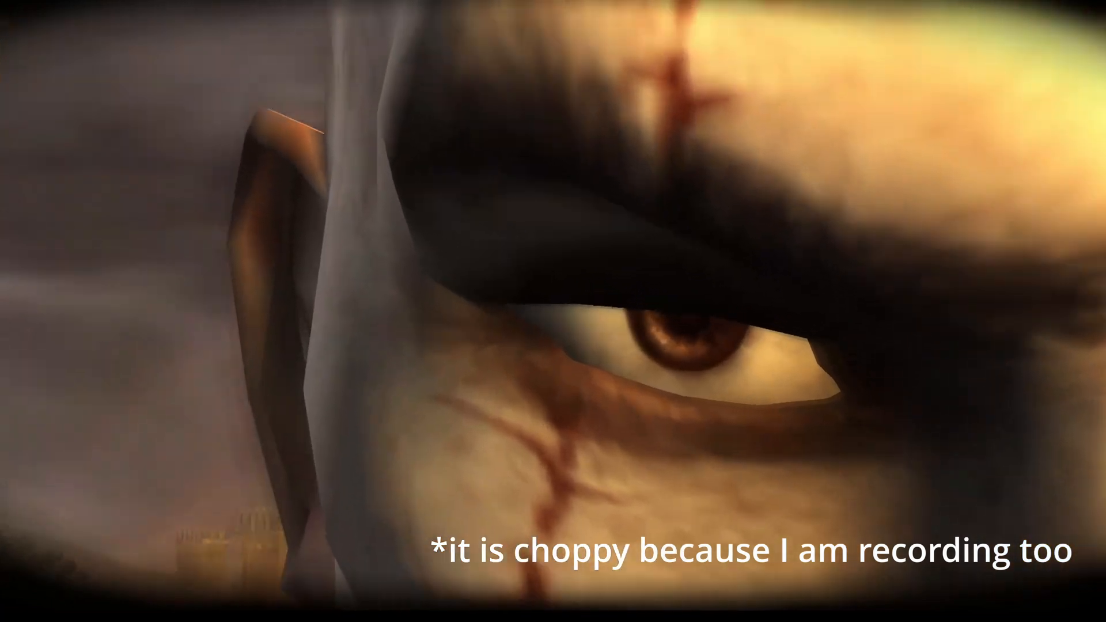
Switch the game display to fullscreen via Graphics > Fullscreen
left_click(217, 9)
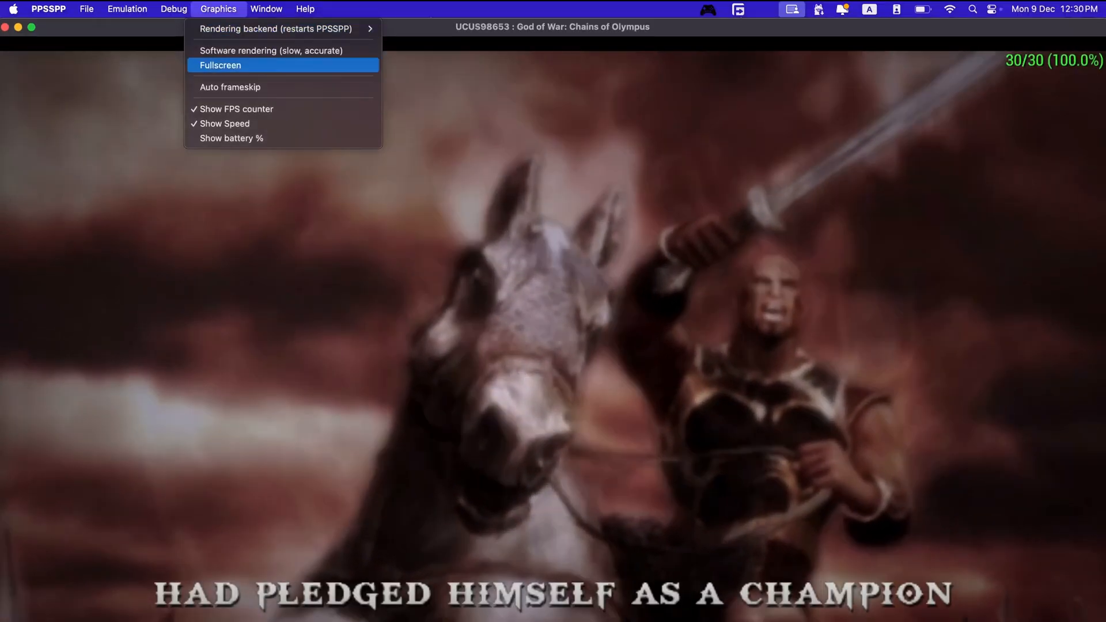
left_click(220, 65)
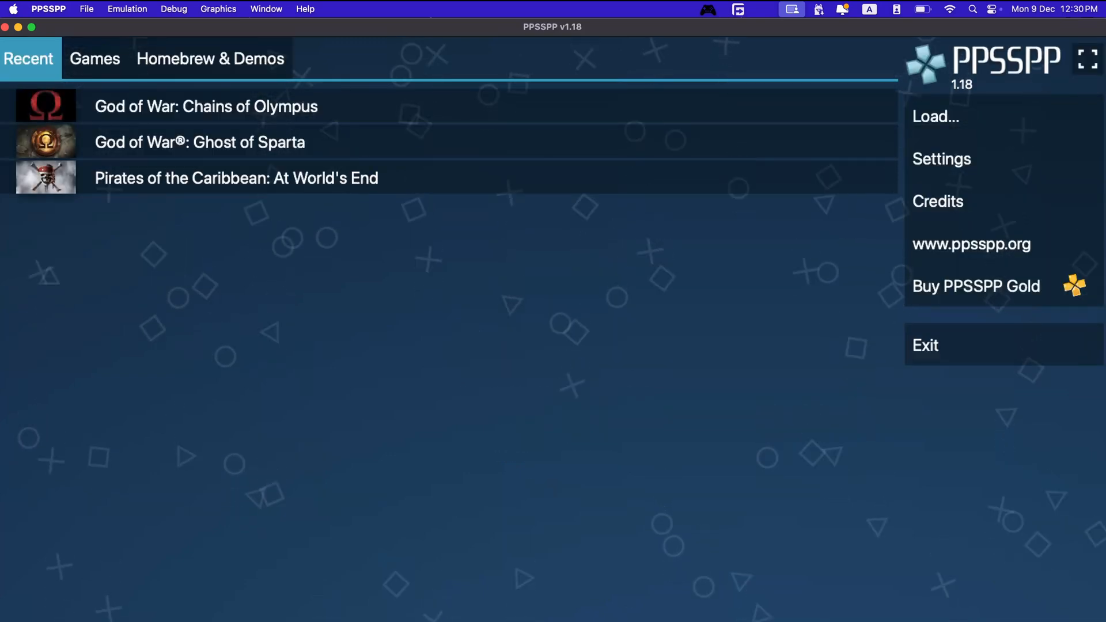
In Settings > Graphics, keep Rendering resolution at 8x PSP (4K) with the Vulkan backend
left_click(941, 159)
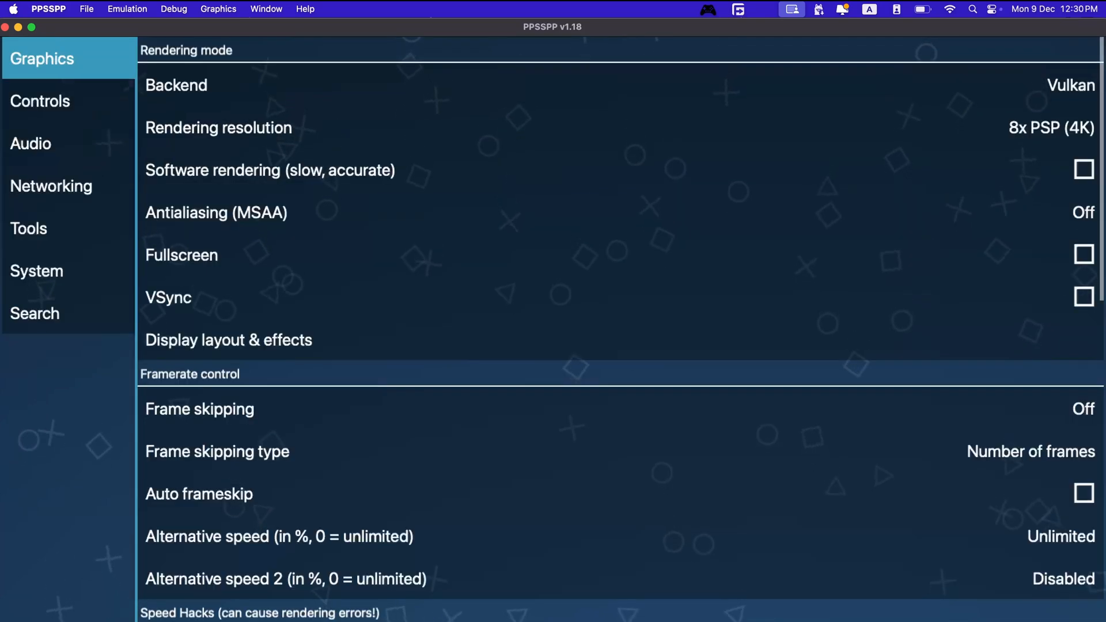
scroll("down", 3)
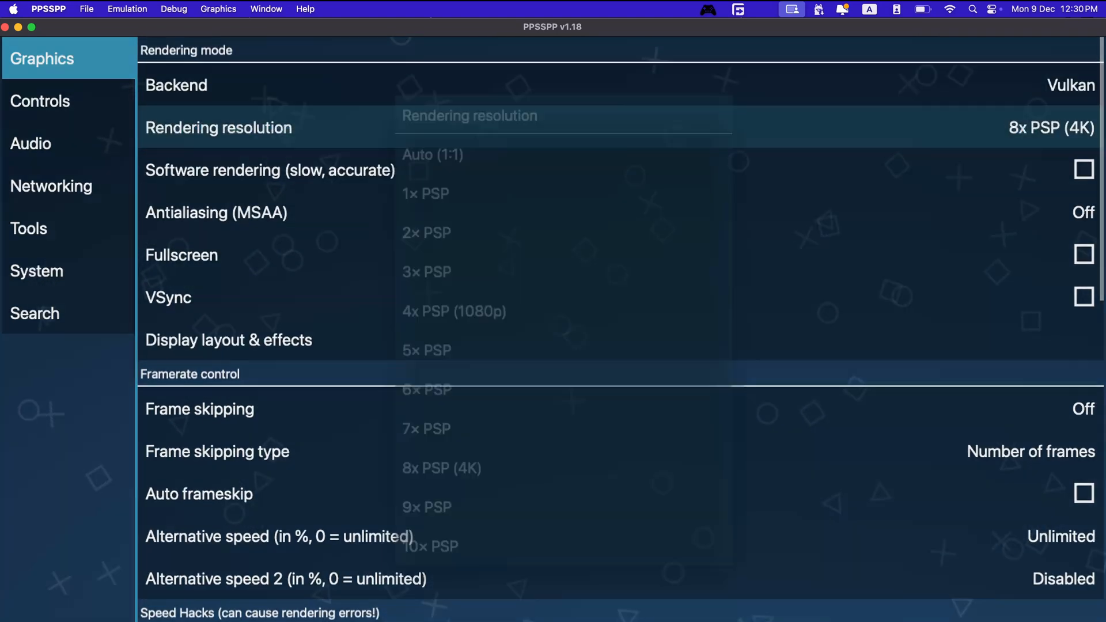
left_click(218, 128)
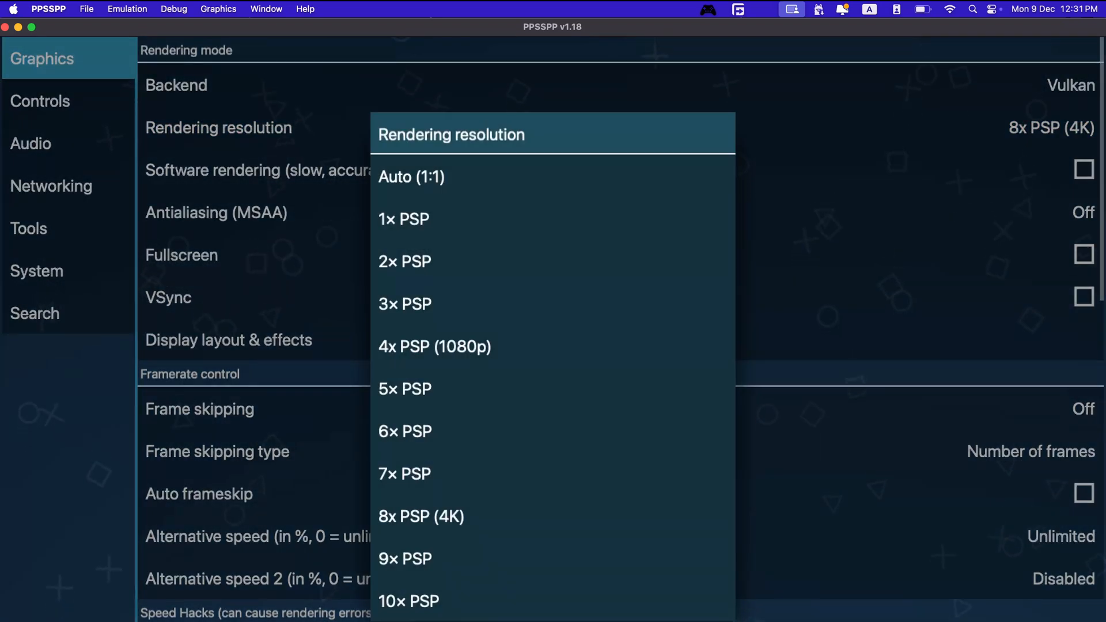
left_click(421, 515)
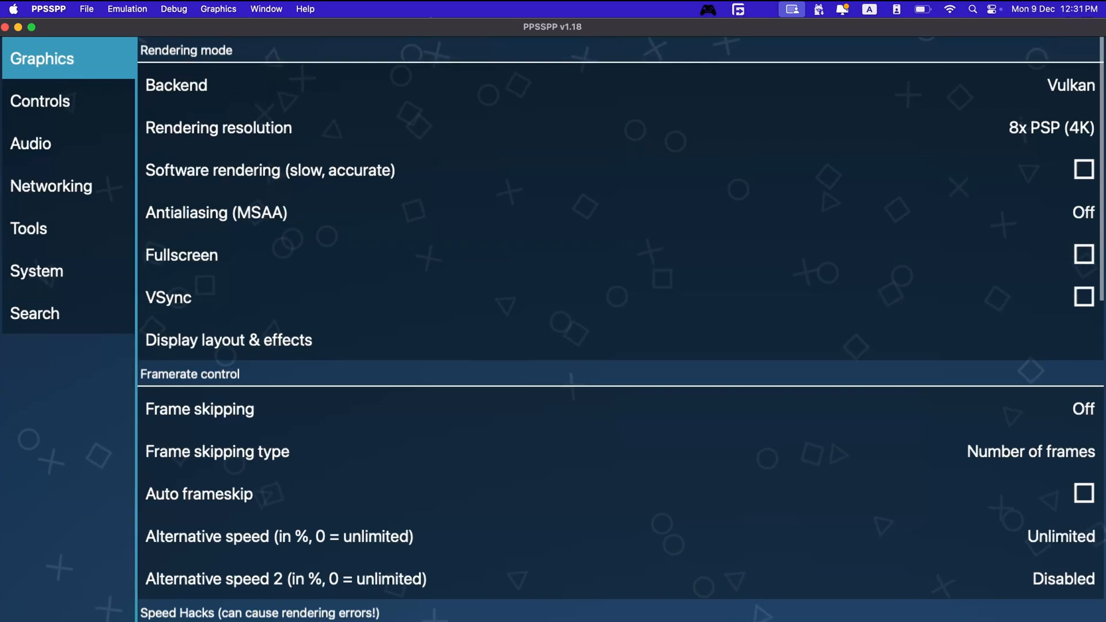